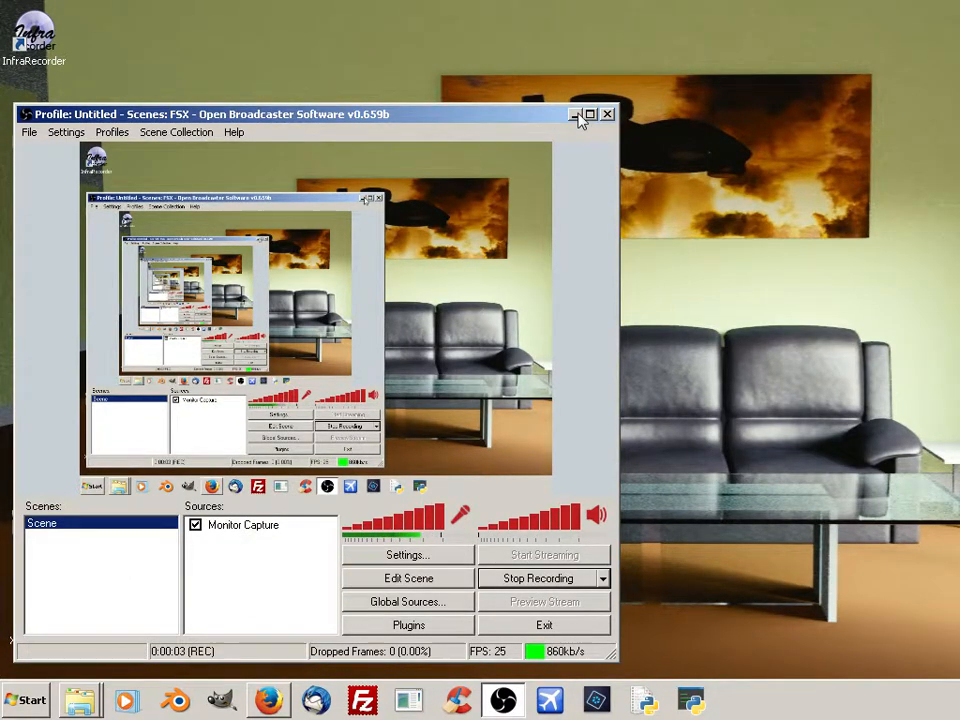
Minimize the OBS window so recording continues with the desktop visible.
{"action": "left_click", "coordinate": [574, 114]}
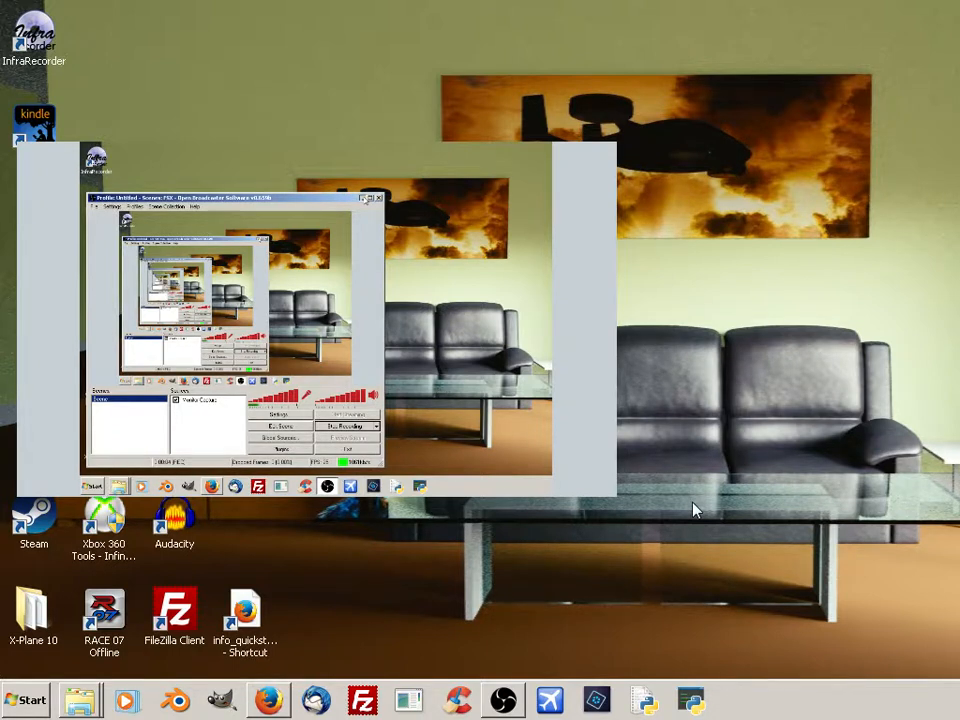
{"action": "mouse_move", "coordinate": [303, 541]}
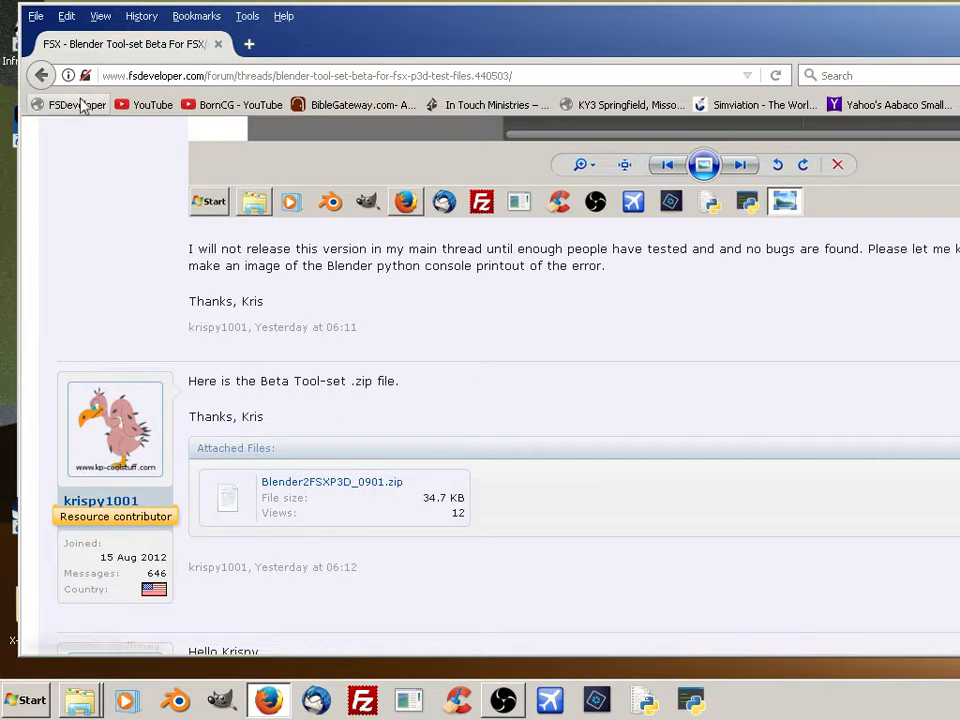
{"action": "mouse_move", "coordinate": [68, 104]}
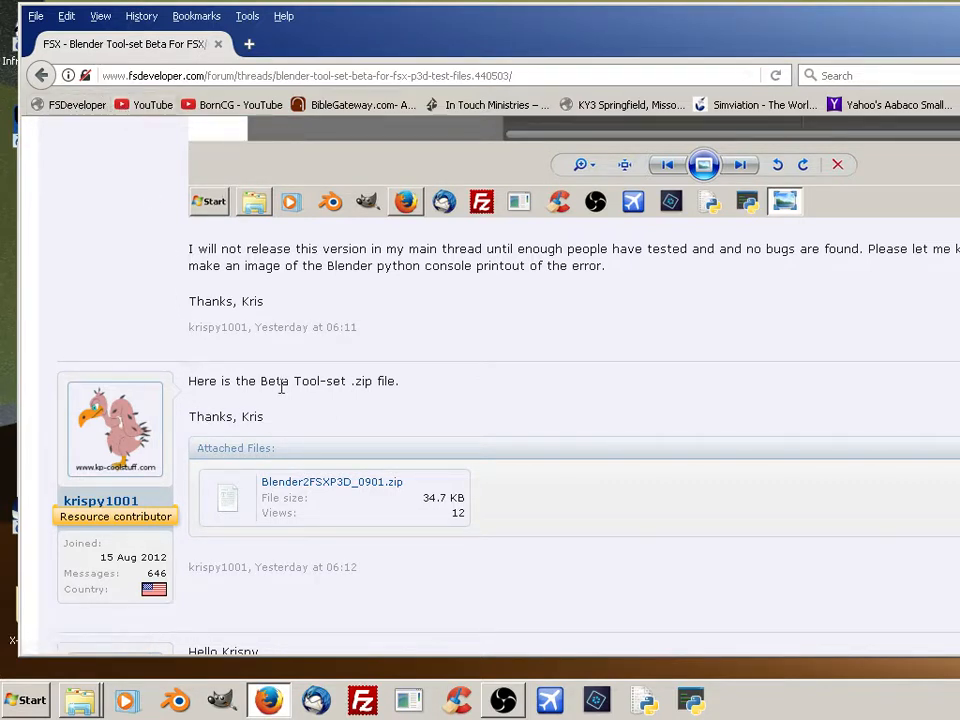
{"action": "mouse_move", "coordinate": [100, 500]}
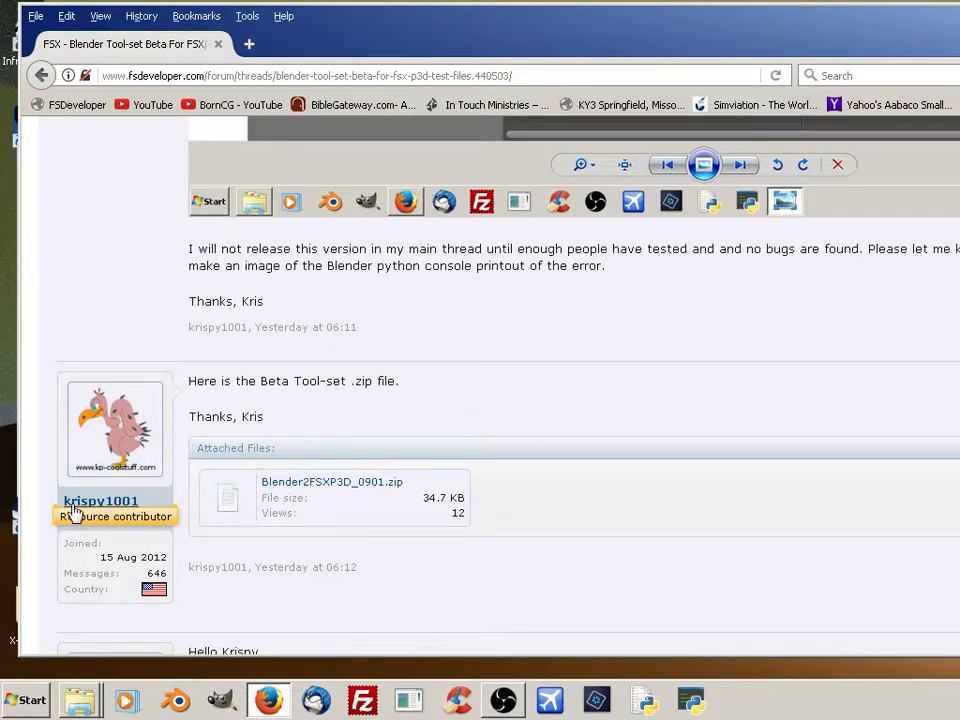
{"action": "mouse_move", "coordinate": [645, 405]}
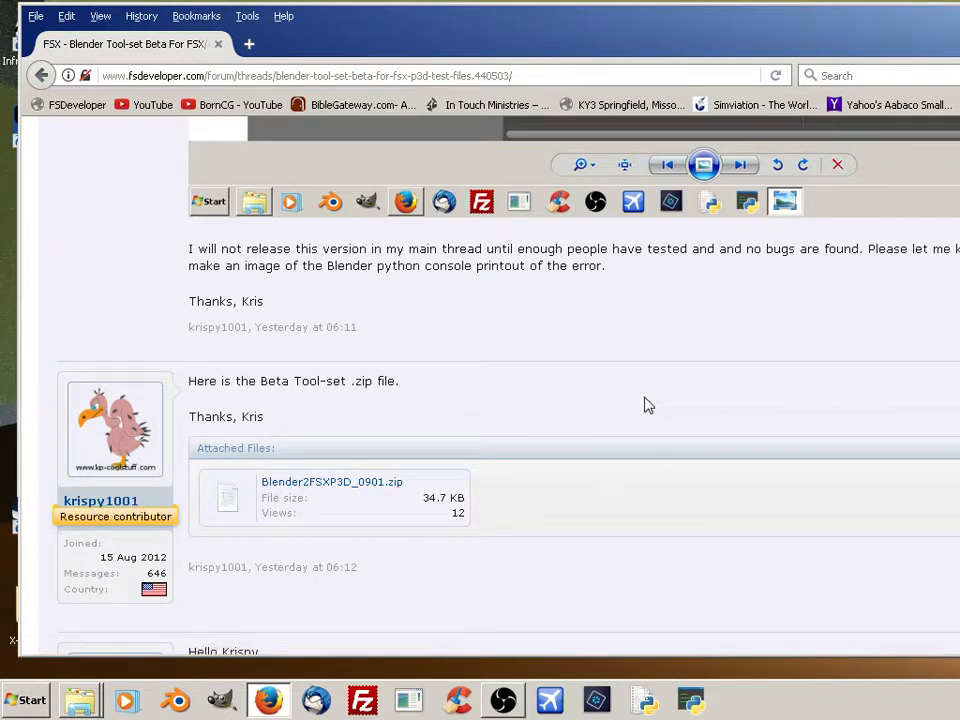
{"action": "mouse_move", "coordinate": [182, 513]}
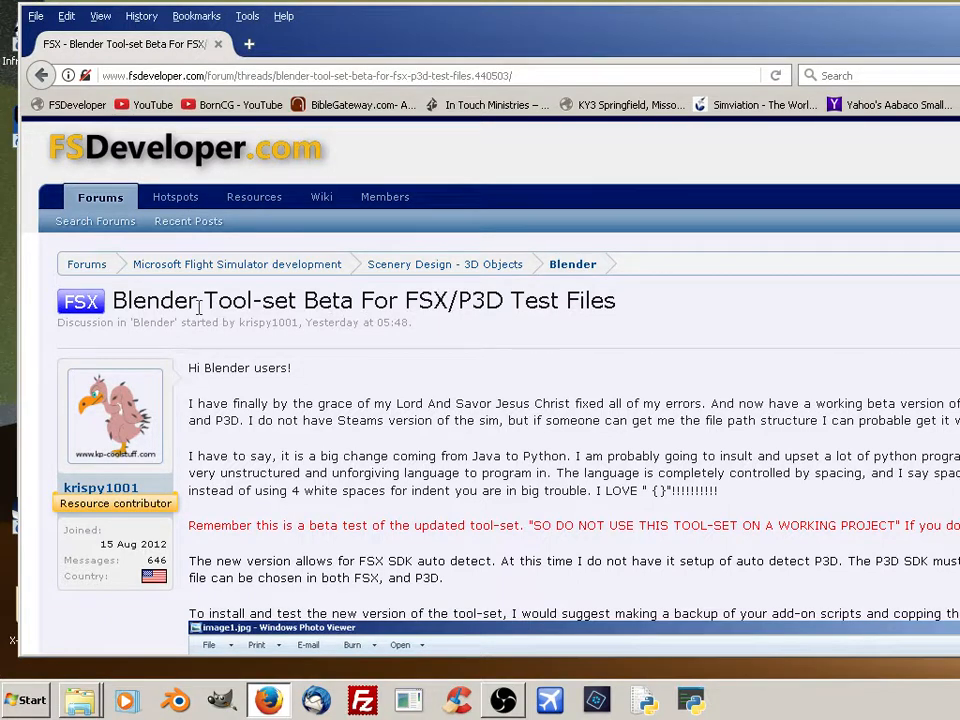
{"action": "mouse_move", "coordinate": [413, 315]}
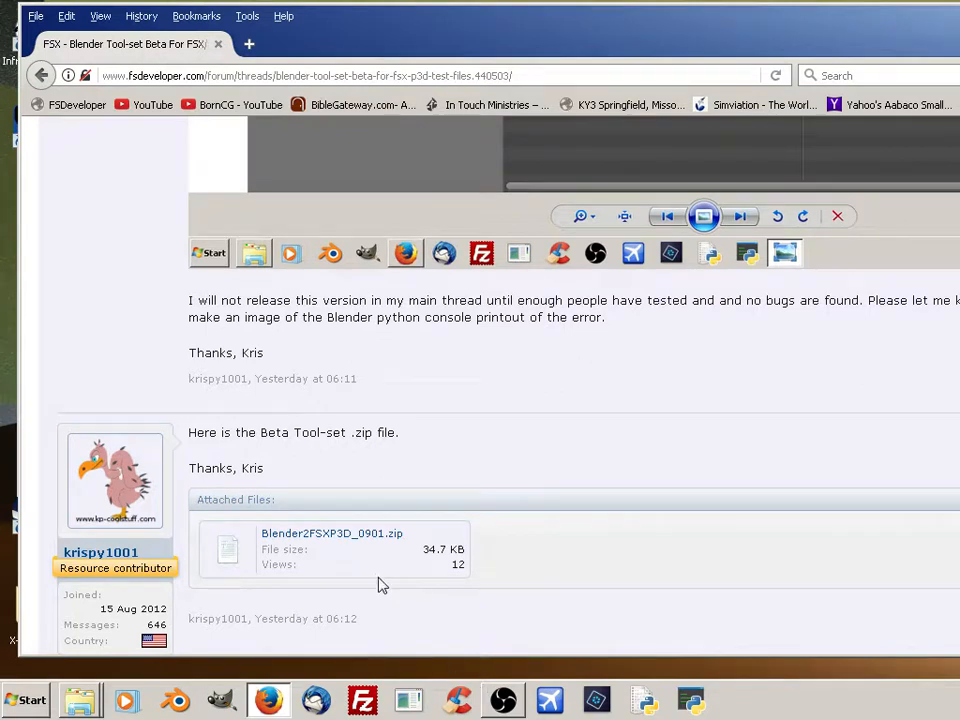
{"action": "mouse_move", "coordinate": [340, 540]}
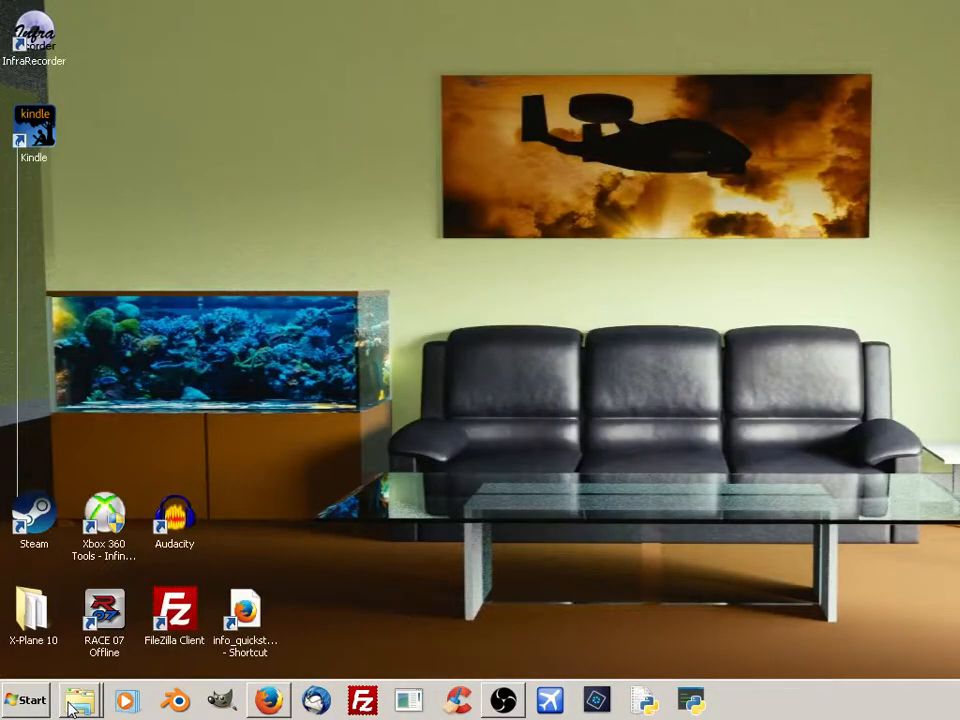
Launch Blender 2.78 from the taskbar, dismiss the splash screen, and open the File menu.
{"action": "left_click", "coordinate": [80, 699]}
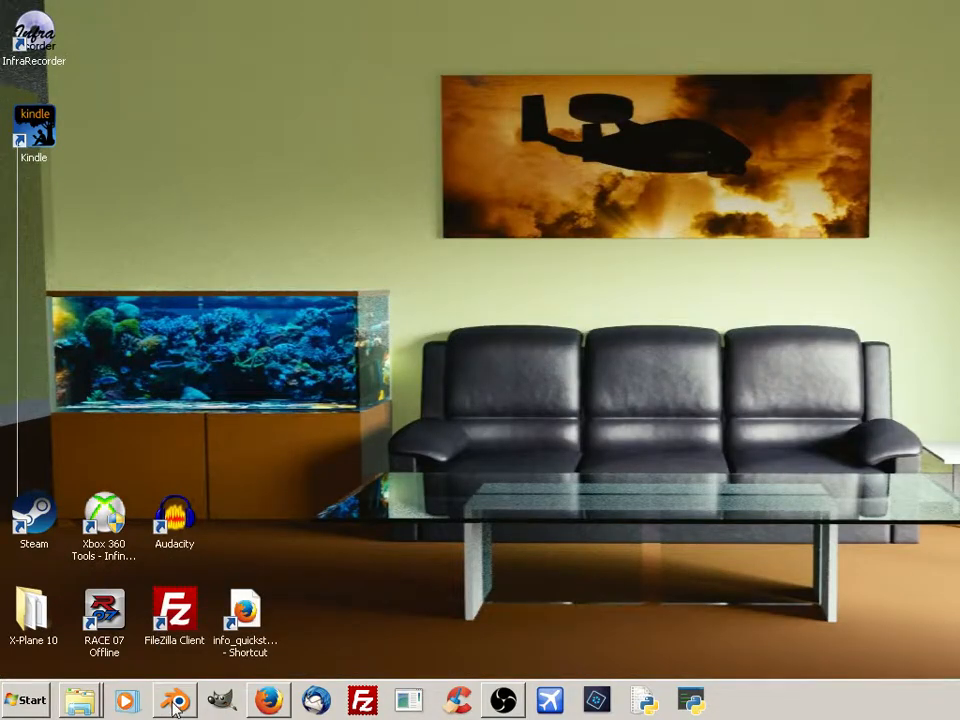
{"action": "left_click", "coordinate": [173, 699]}
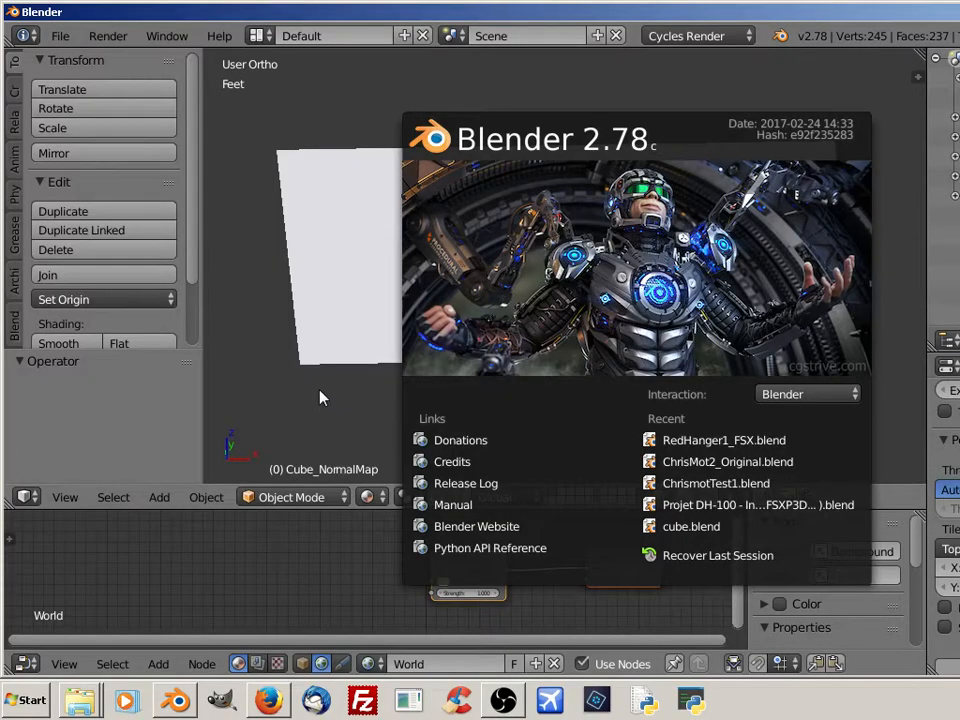
{"action": "left_click", "coordinate": [320, 397]}
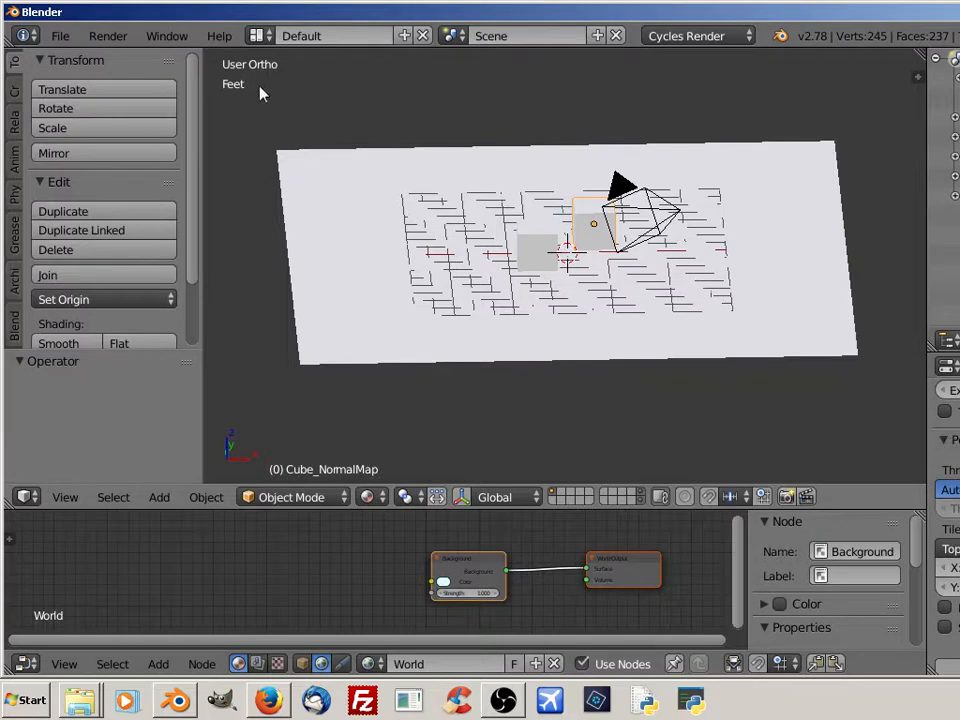
{"action": "left_click", "coordinate": [60, 36]}
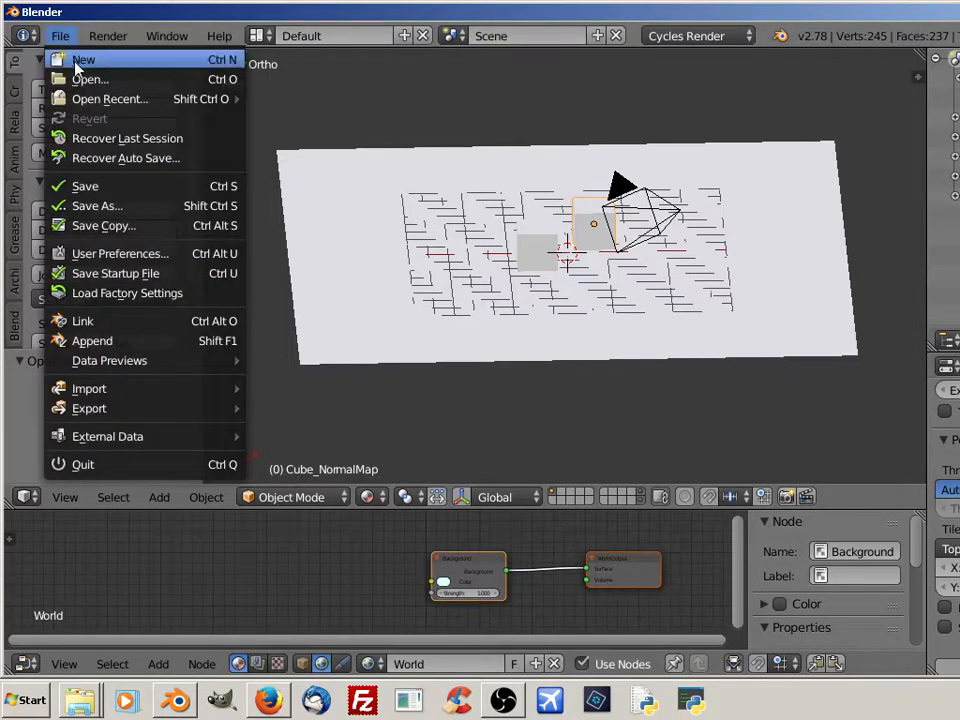
Untick the DirectX X exporter, FSX Materials and Toolset4FSX Testing add-ons, then close preferences.
{"action": "left_click", "coordinate": [119, 253]}
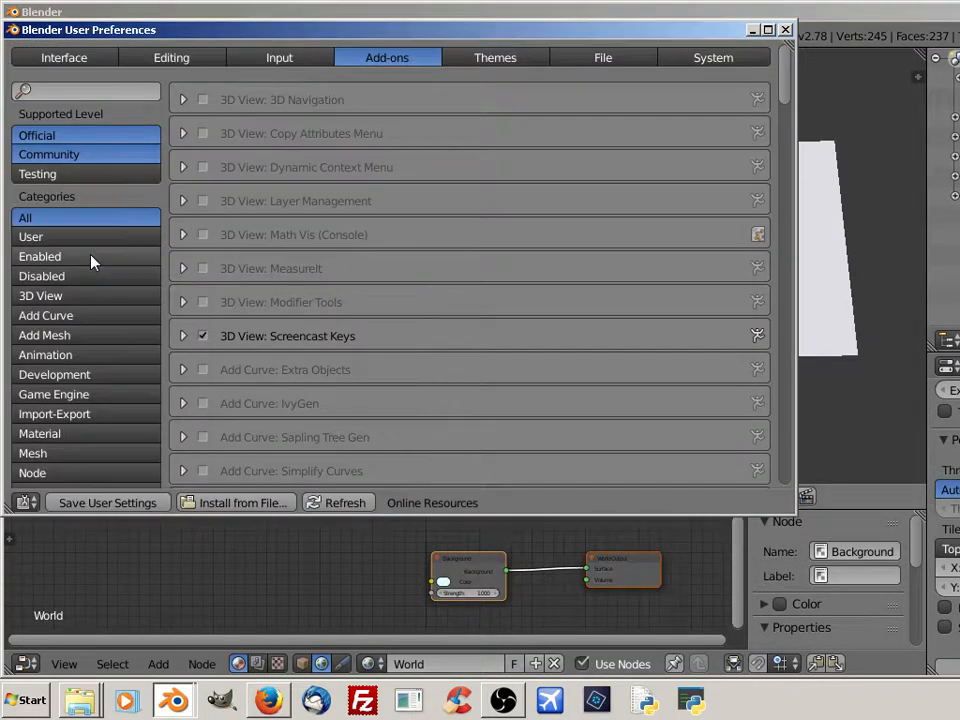
{"action": "left_click", "coordinate": [37, 173]}
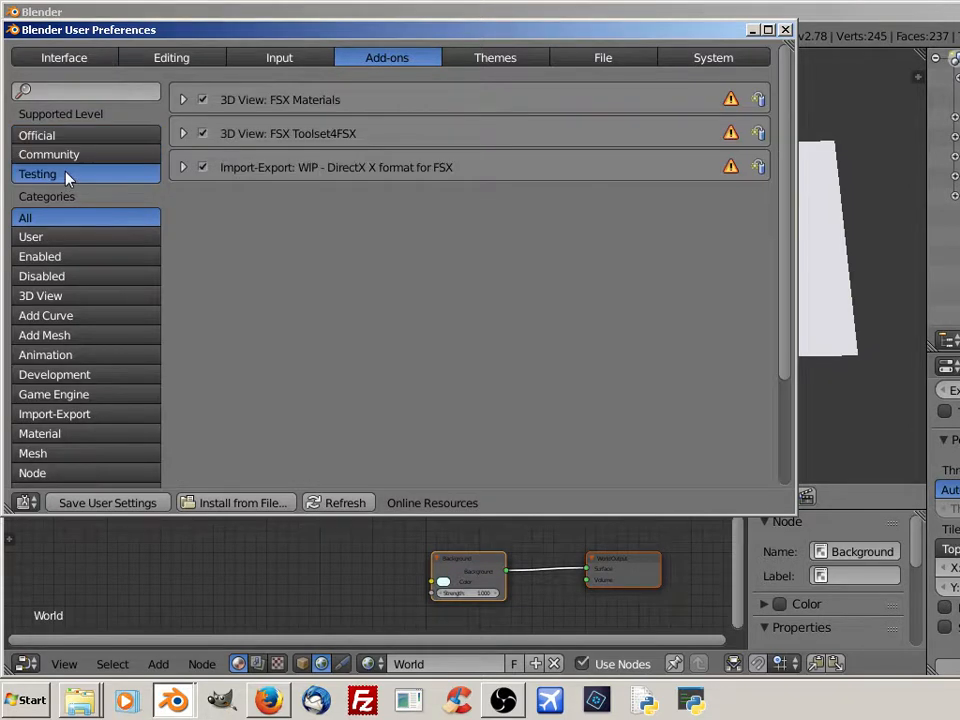
{"action": "mouse_move", "coordinate": [323, 185]}
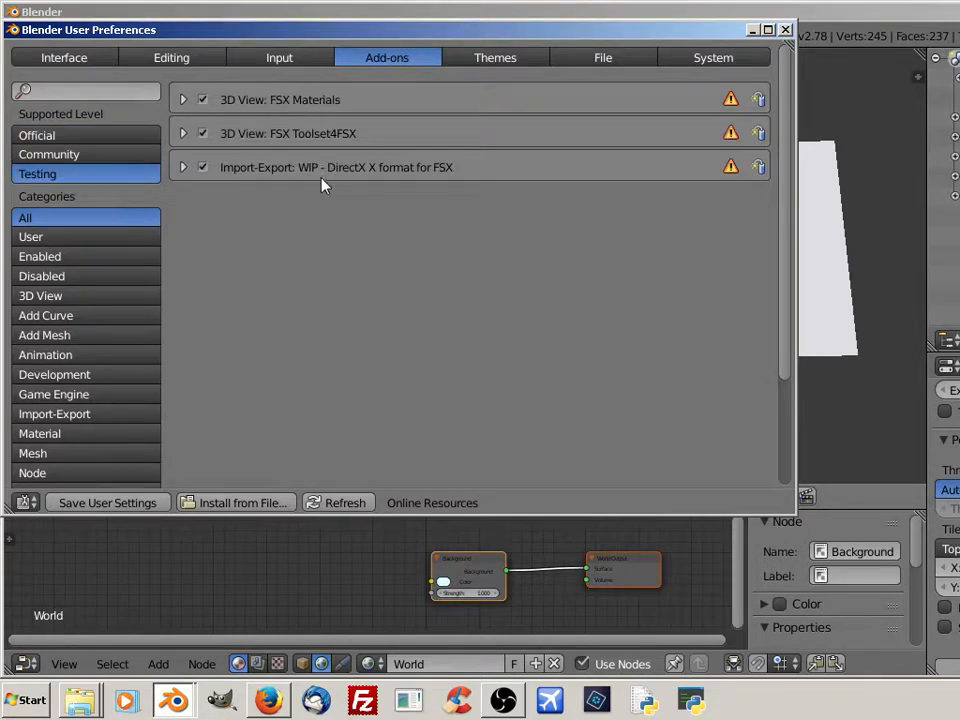
{"action": "left_click", "coordinate": [202, 167]}
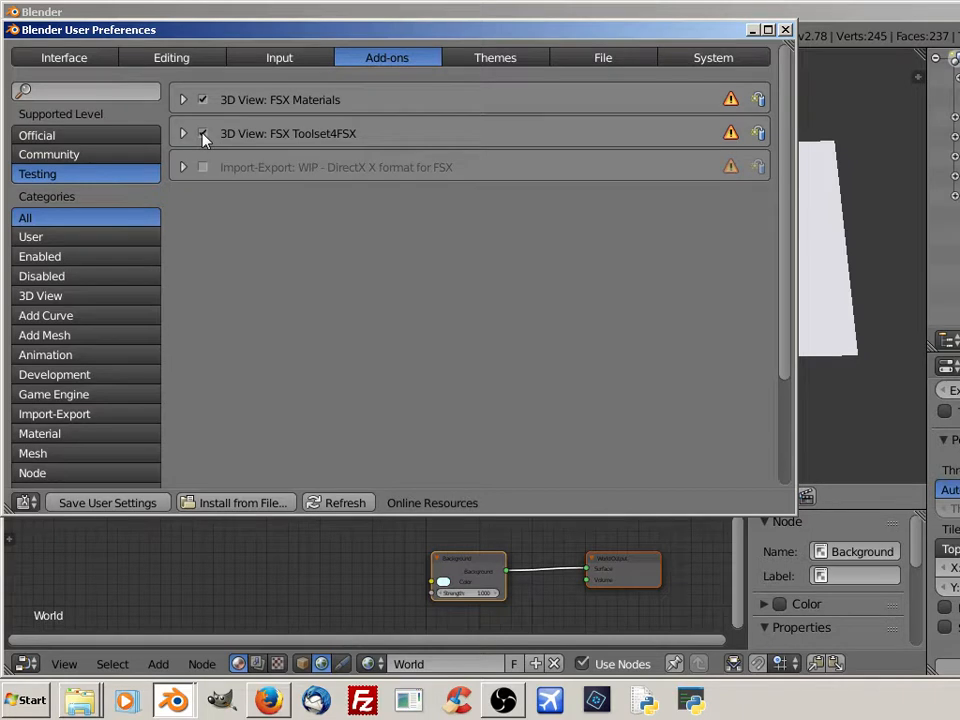
{"action": "left_click", "coordinate": [202, 133]}
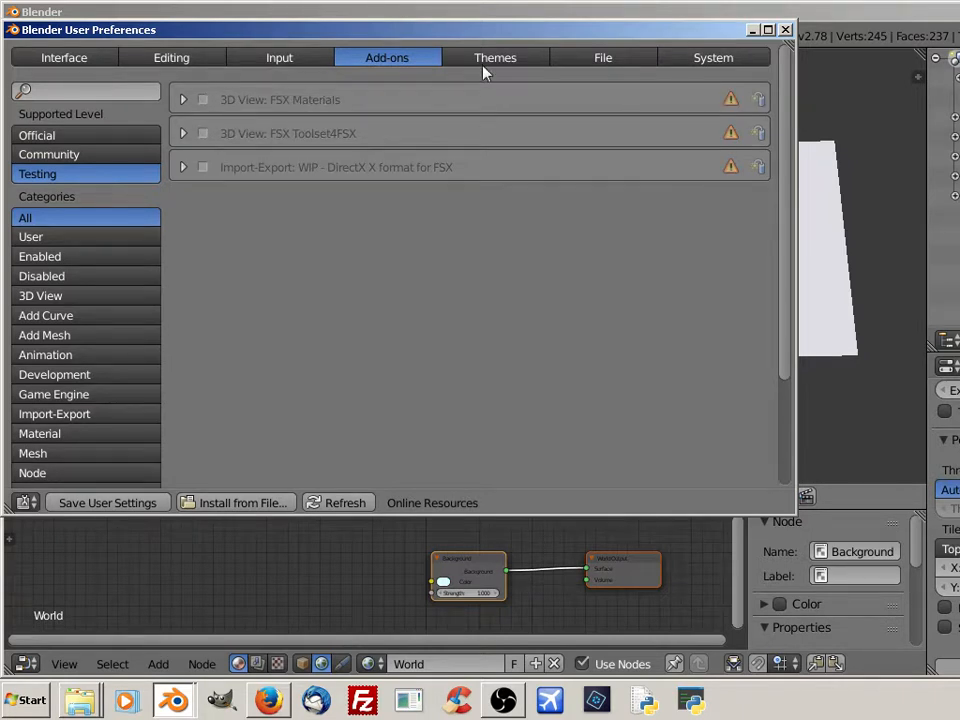
{"action": "mouse_move", "coordinate": [575, 200]}
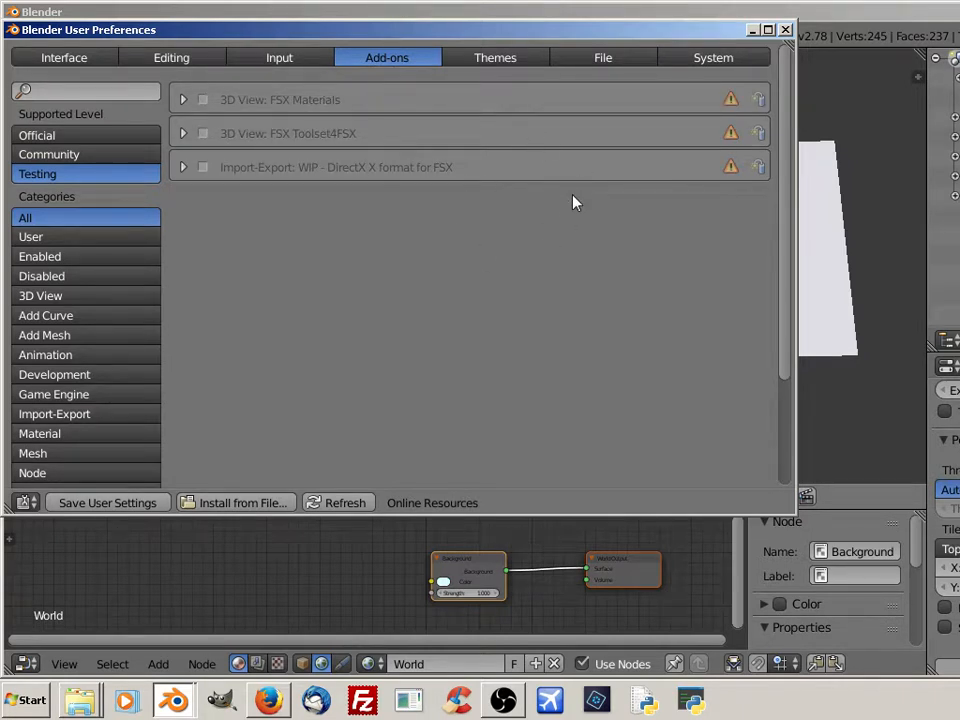
{"action": "mouse_move", "coordinate": [84, 512]}
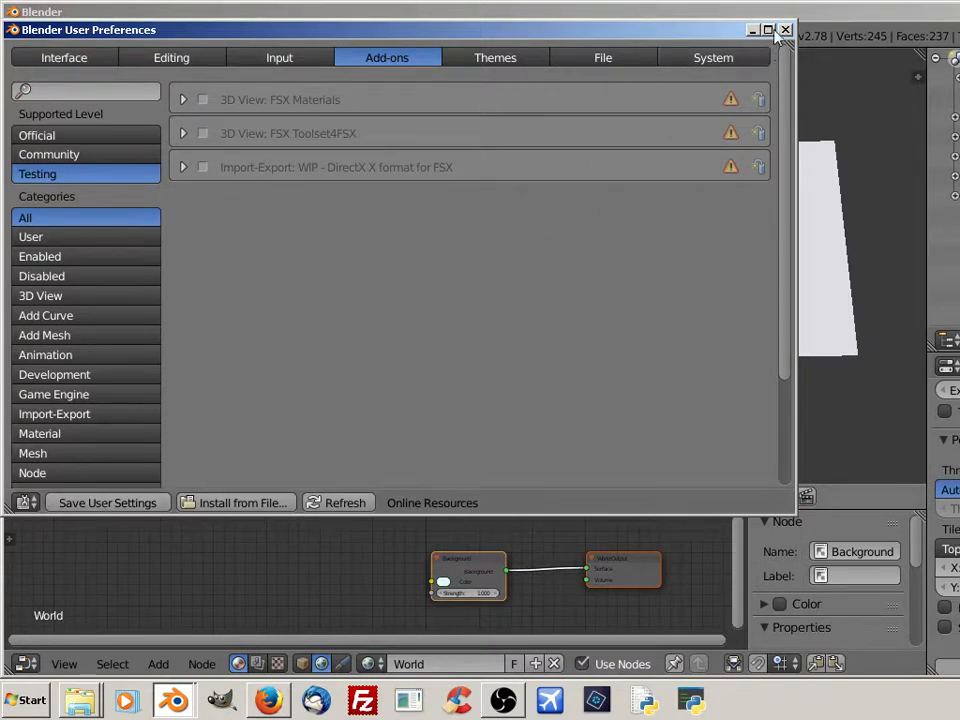
{"action": "left_click", "coordinate": [786, 29]}
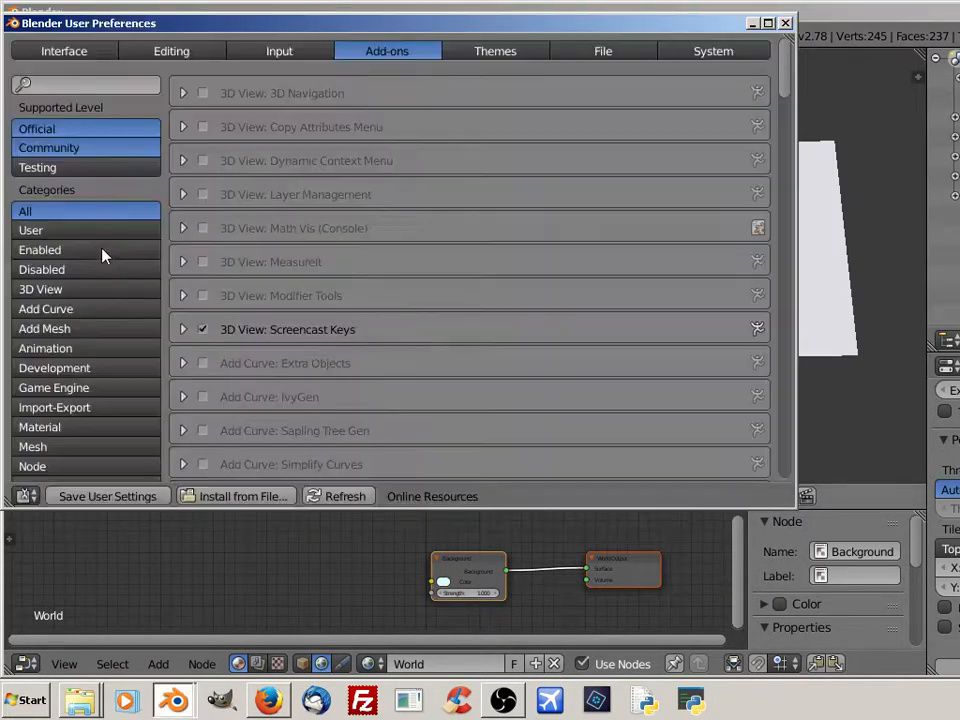
Confirm the FSX Testing add-ons remain disabled, then close preferences and quit Blender.
{"action": "left_click", "coordinate": [38, 167]}
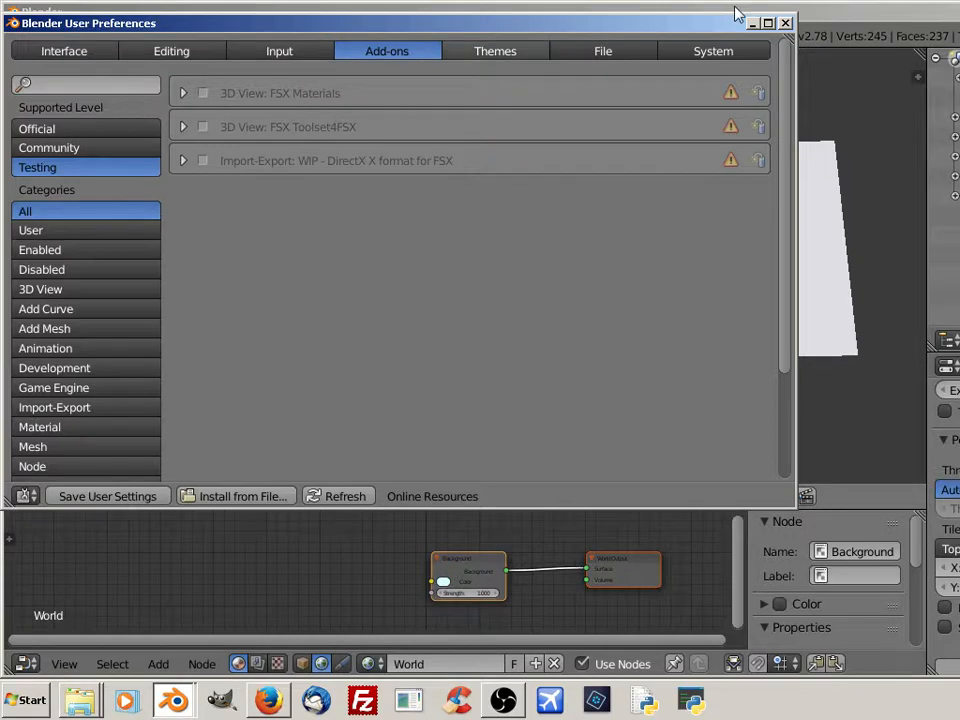
{"action": "left_click", "coordinate": [785, 22]}
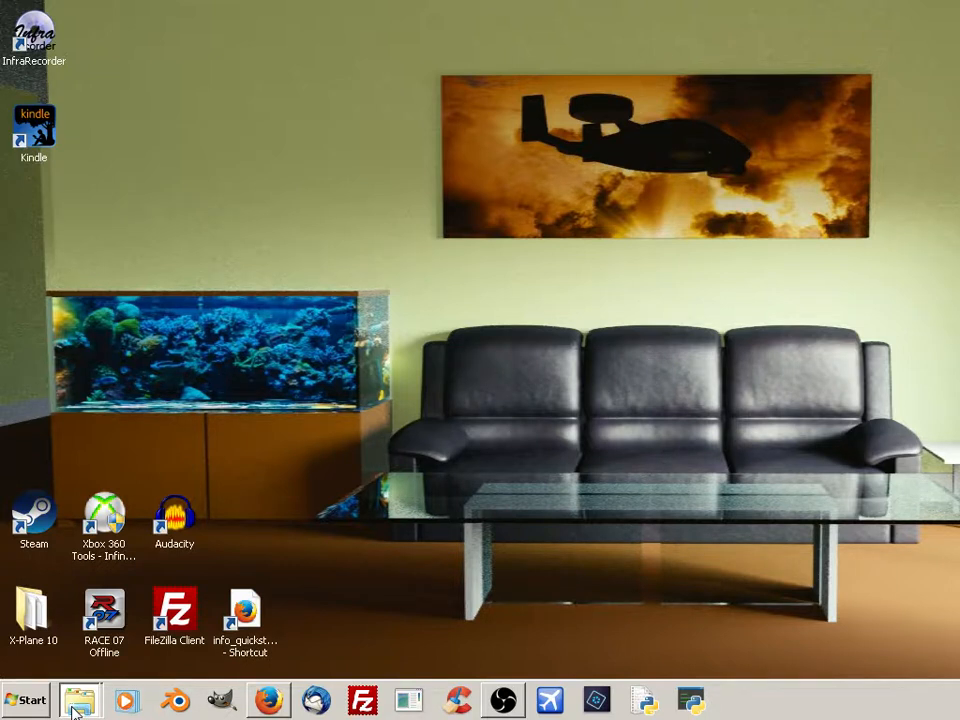
Set Folder Options in Control Panel to show hidden files, folders and drives.
{"action": "left_click", "coordinate": [27, 699]}
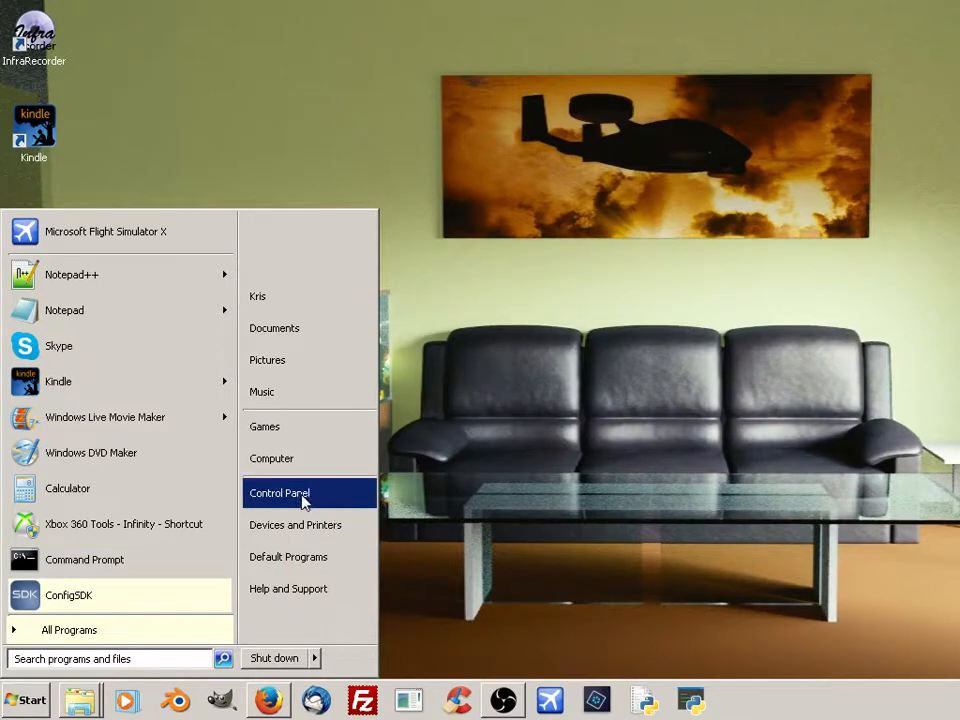
{"action": "left_click", "coordinate": [279, 492]}
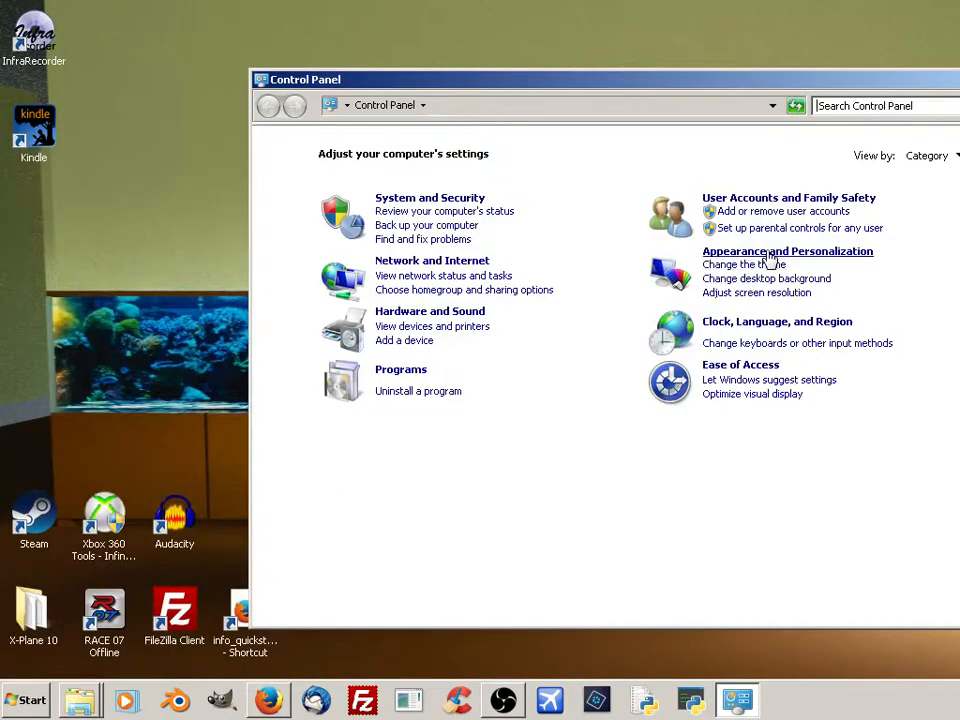
{"action": "left_click", "coordinate": [787, 251]}
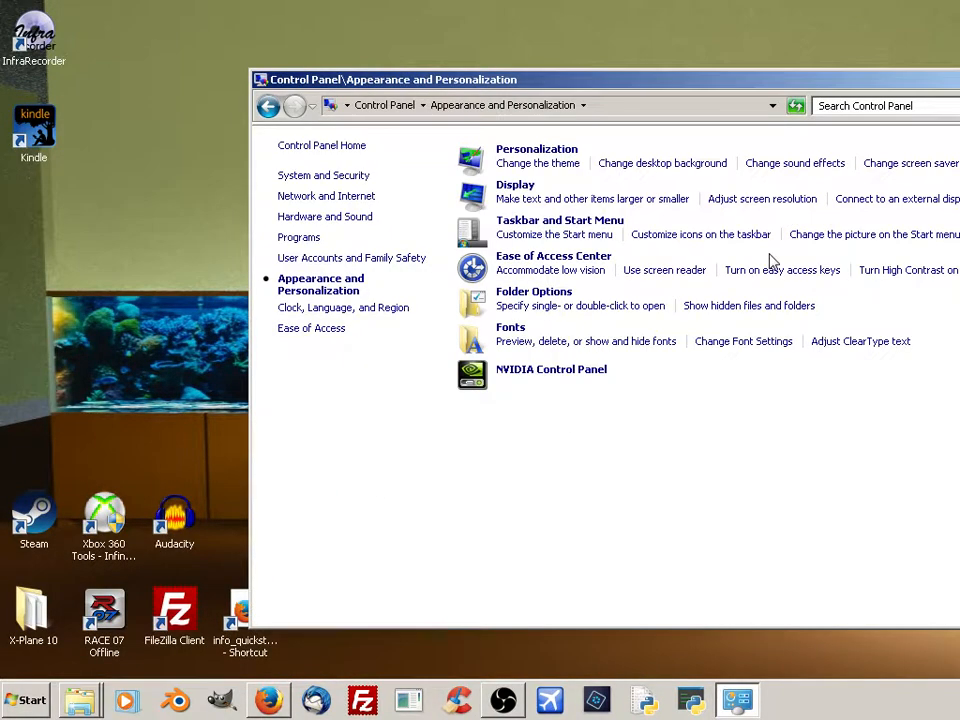
{"action": "mouse_move", "coordinate": [375, 295]}
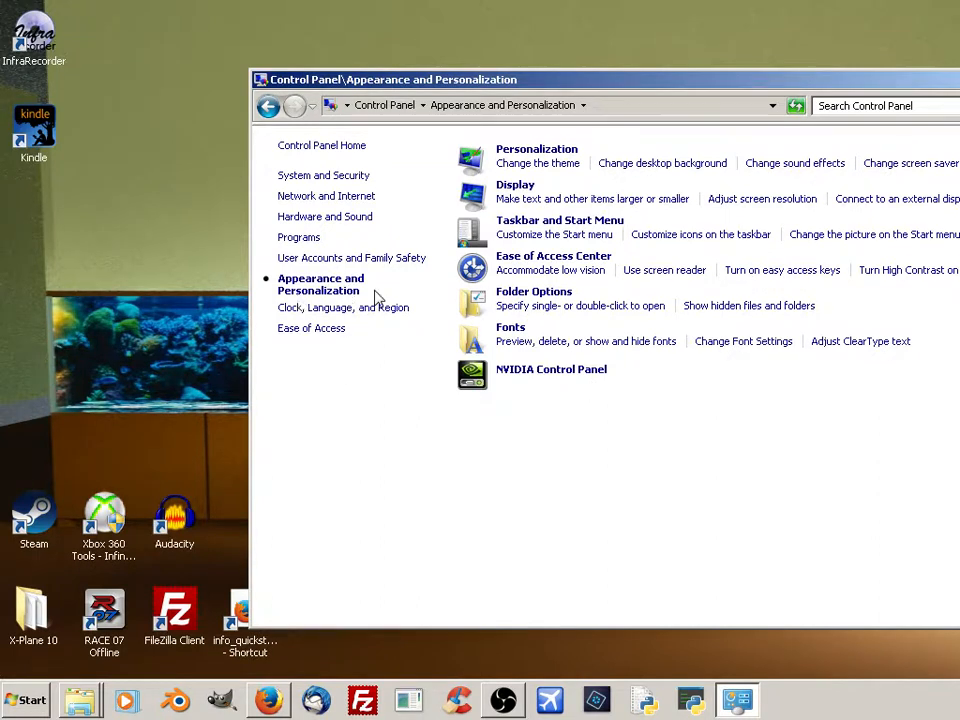
{"action": "mouse_move", "coordinate": [749, 305]}
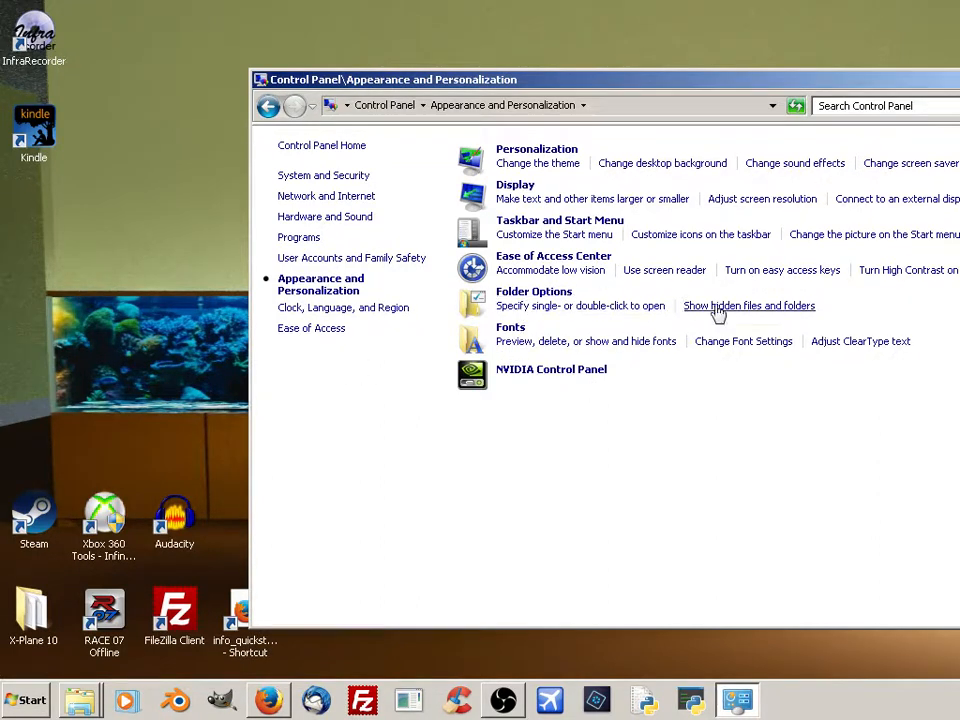
{"action": "left_click", "coordinate": [748, 305]}
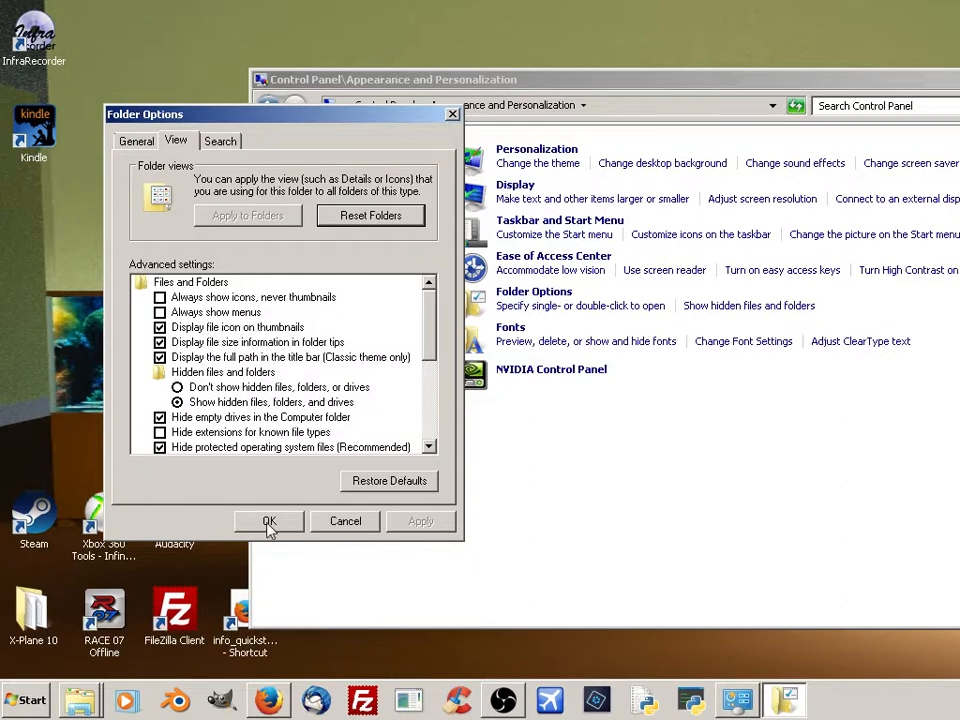
{"action": "left_click", "coordinate": [269, 521]}
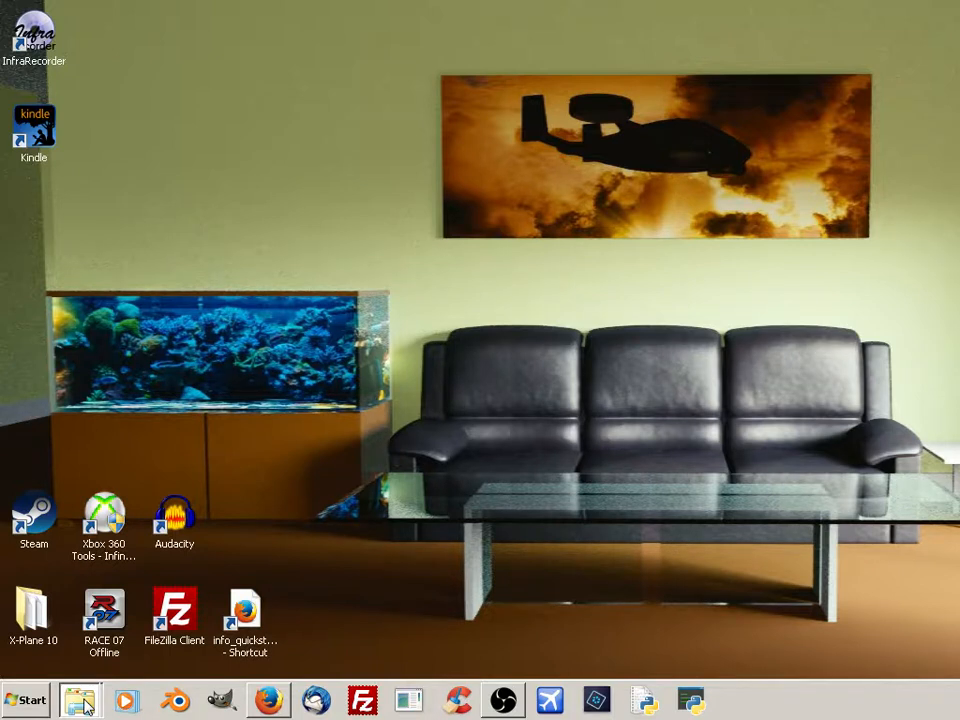
Open Explorer and go into the hidden AppData folder of the user's home folder.
{"action": "left_click", "coordinate": [78, 699]}
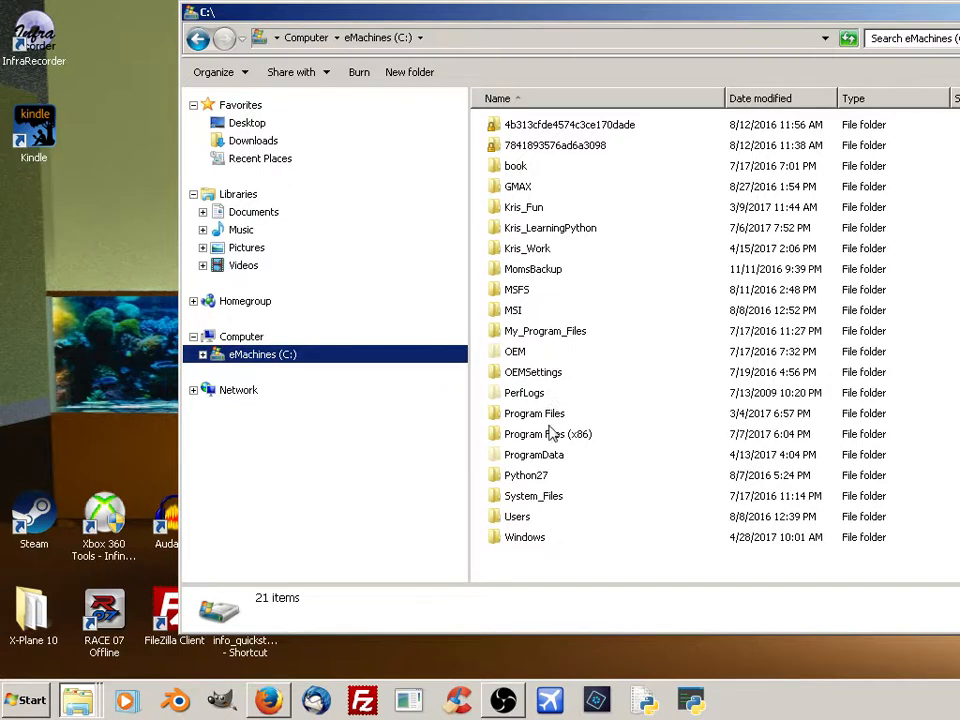
{"action": "double_click", "coordinate": [517, 516]}
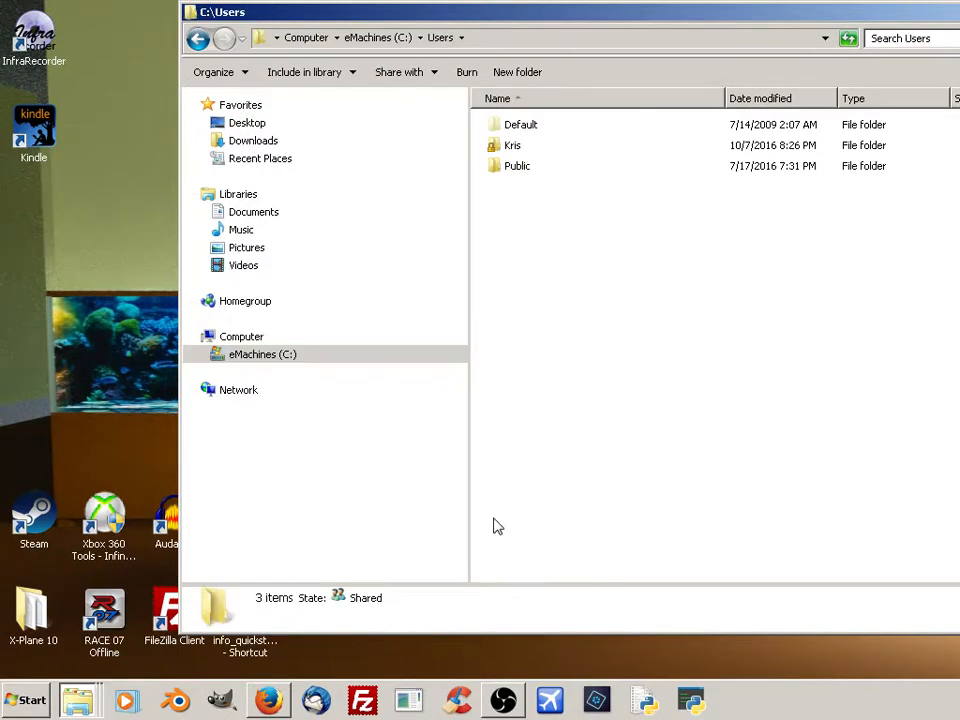
{"action": "mouse_move", "coordinate": [499, 147]}
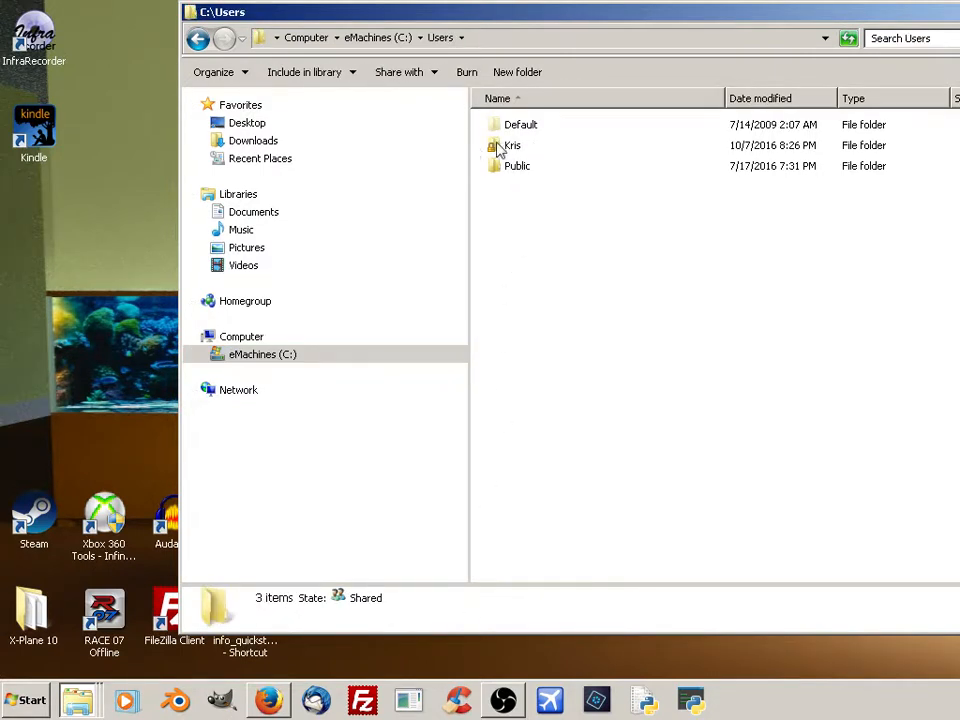
{"action": "double_click", "coordinate": [512, 145]}
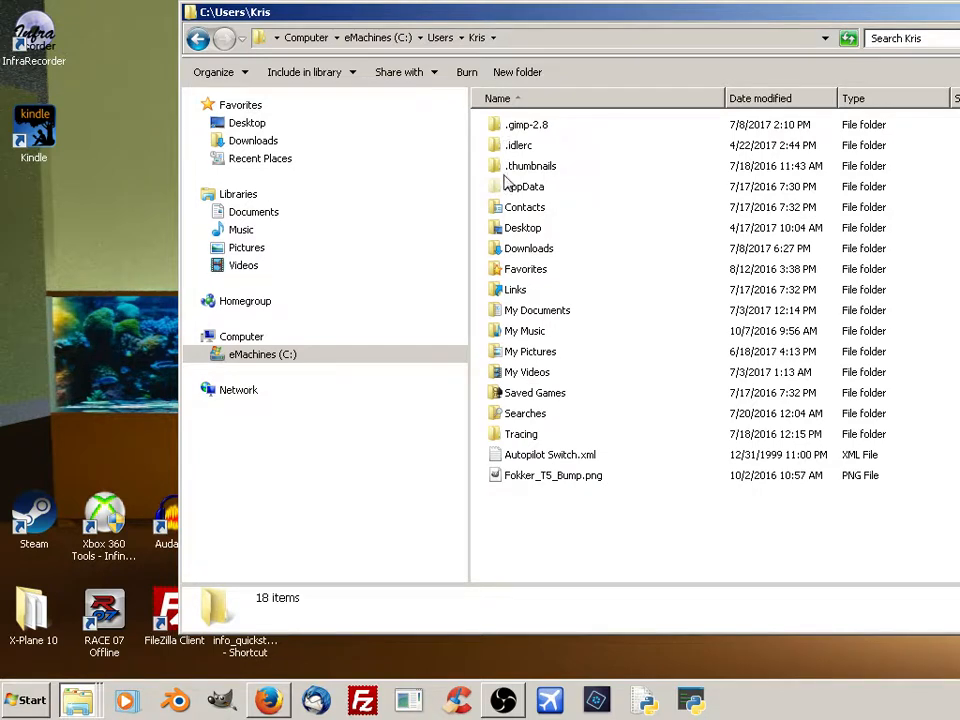
{"action": "left_click", "coordinate": [524, 186]}
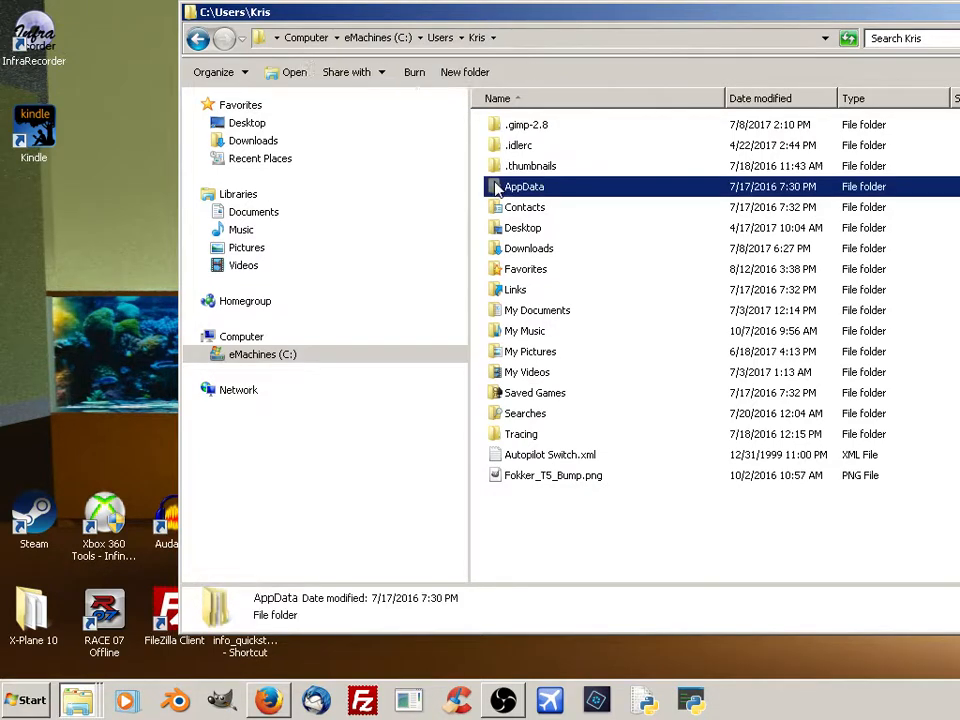
{"action": "double_click", "coordinate": [524, 186]}
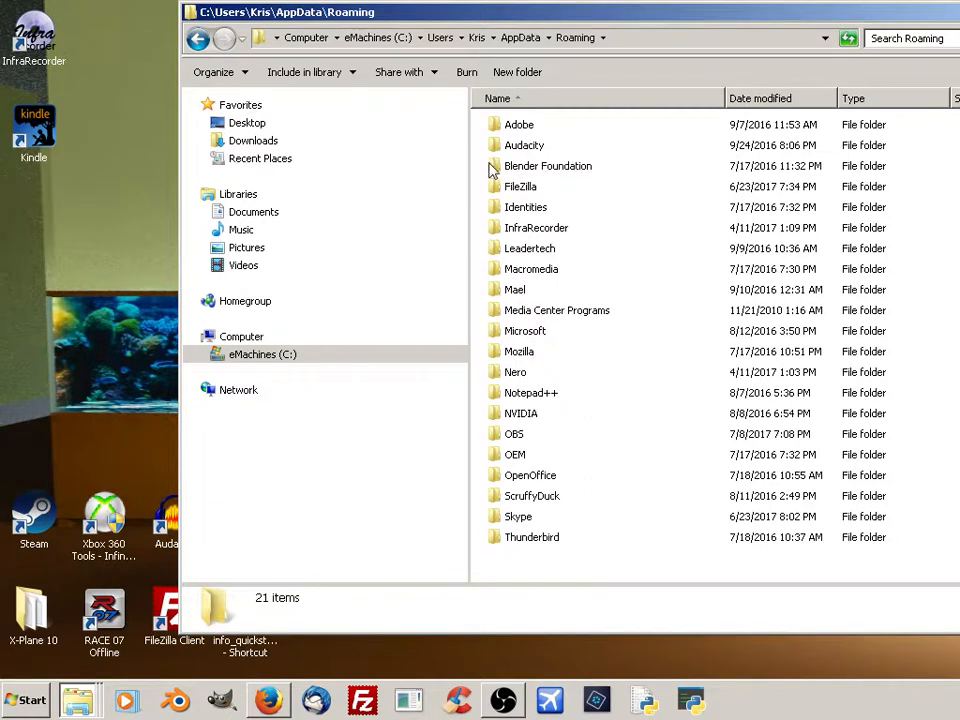
Browse Roaming\Blender Foundation\Blender\2.78\scripts\addons and select all its contents.
{"action": "double_click", "coordinate": [547, 165]}
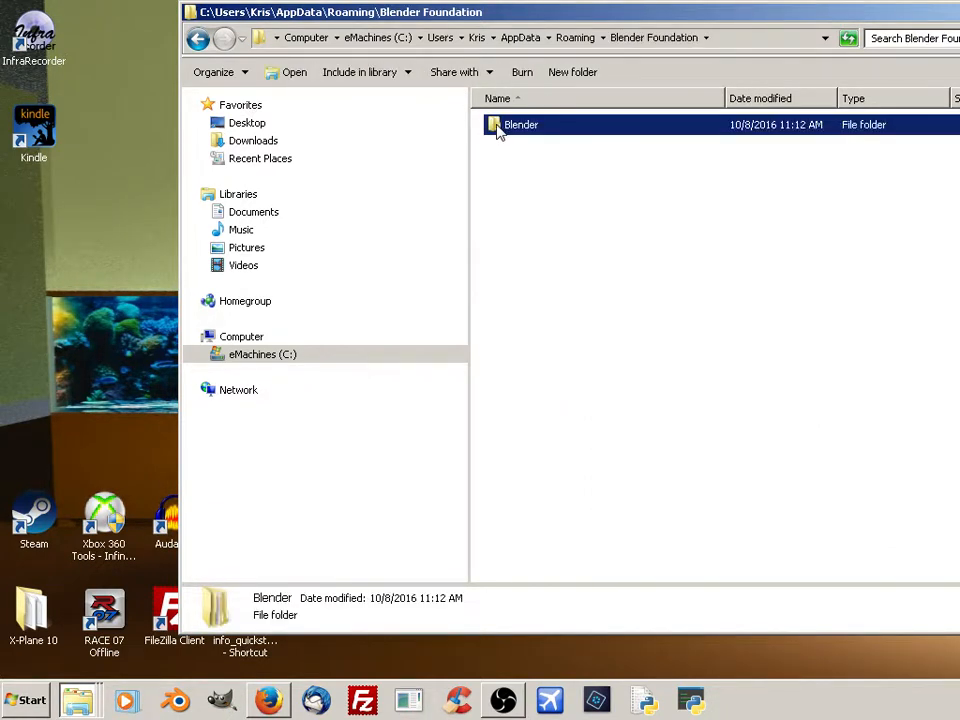
{"action": "double_click", "coordinate": [520, 124]}
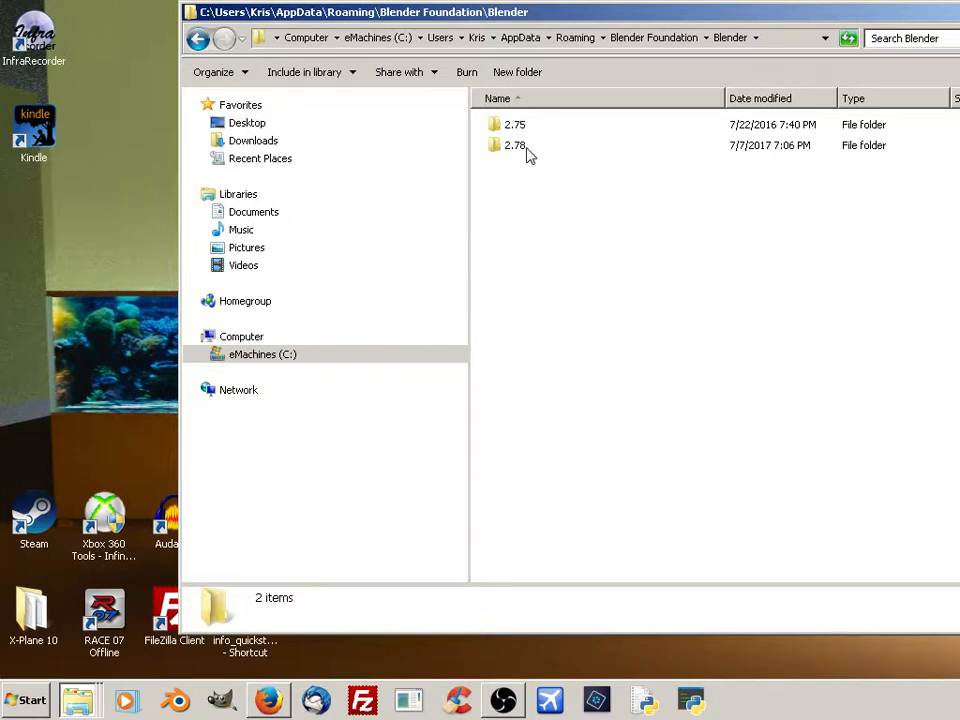
{"action": "double_click", "coordinate": [514, 145]}
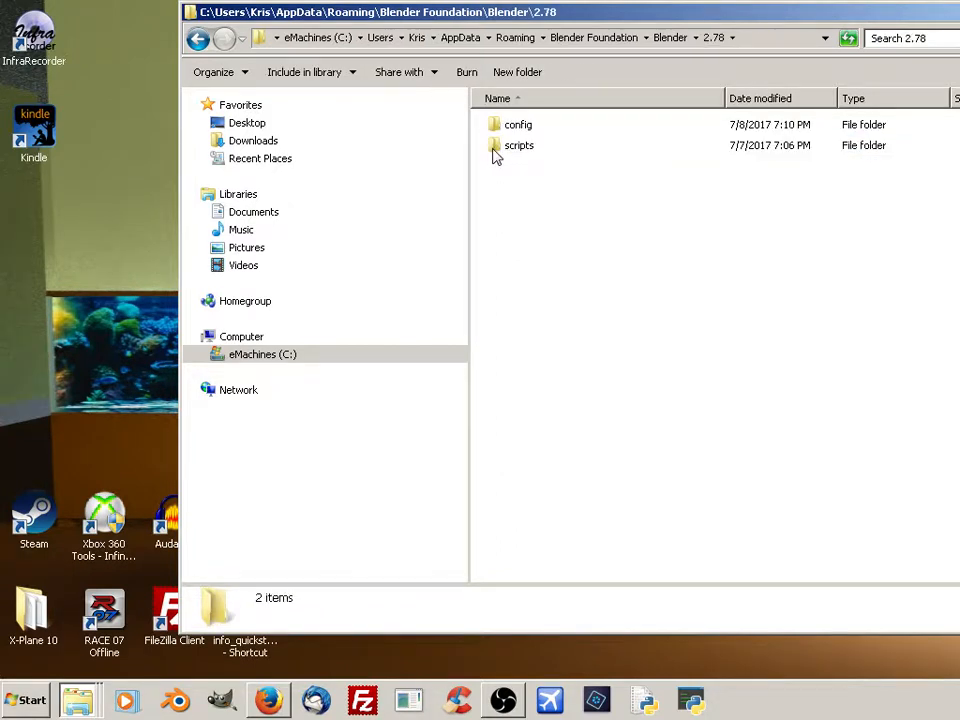
{"action": "double_click", "coordinate": [519, 145]}
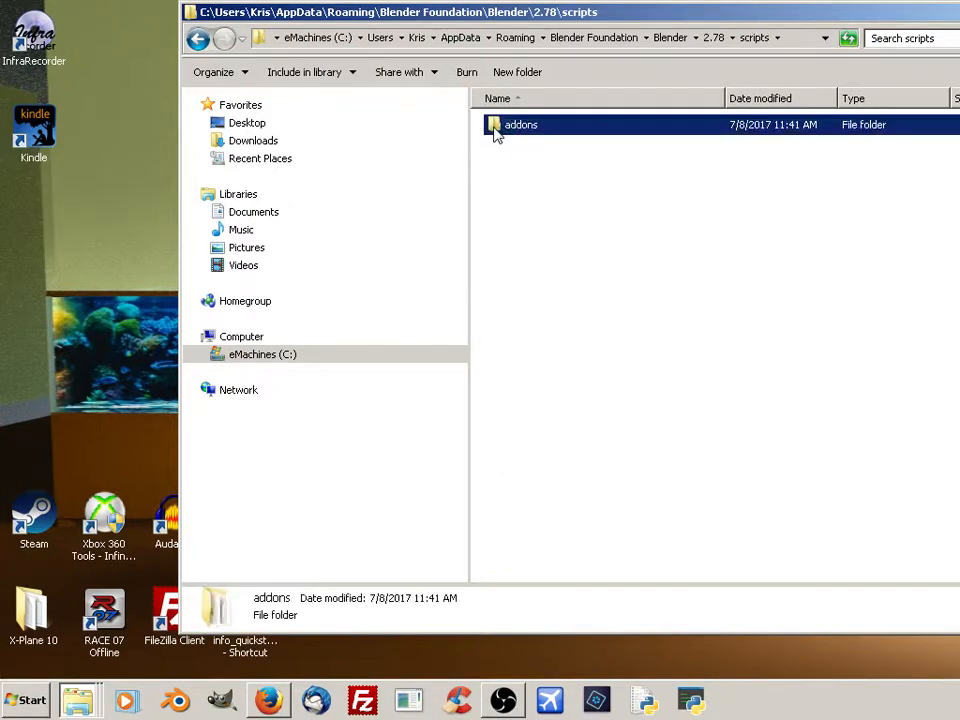
{"action": "double_click", "coordinate": [520, 124]}
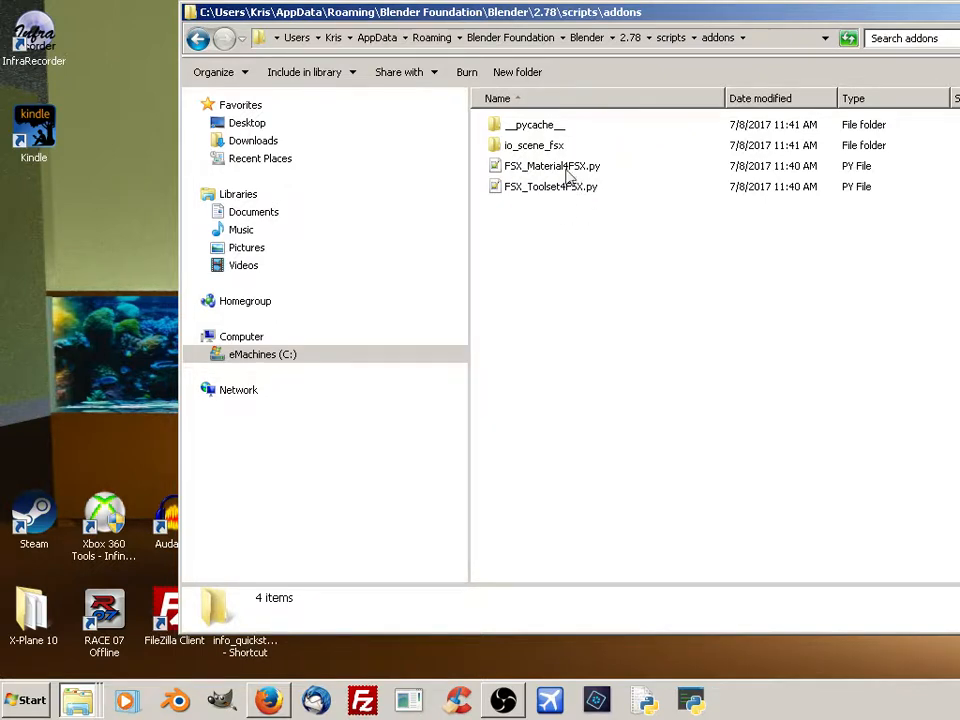
{"action": "mouse_move", "coordinate": [600, 178]}
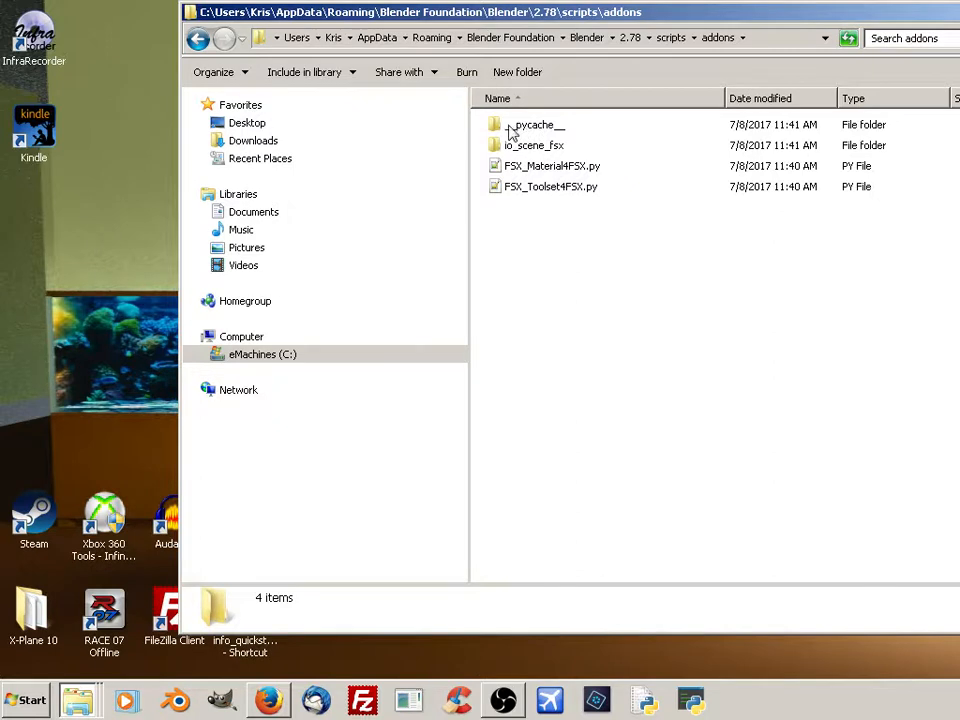
{"action": "mouse_move", "coordinate": [517, 140]}
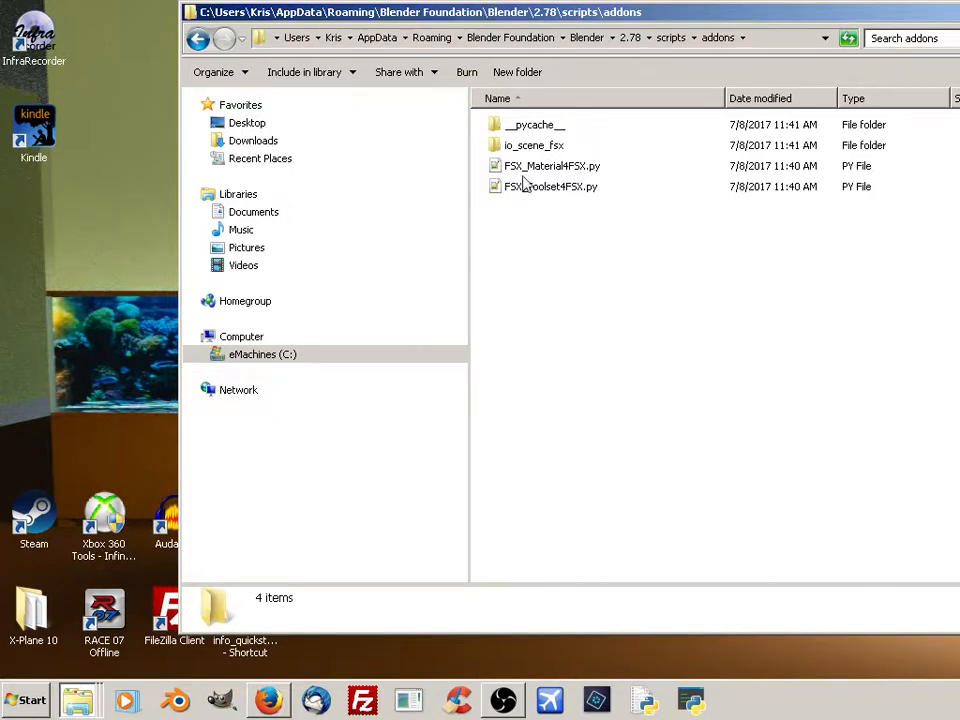
{"action": "mouse_move", "coordinate": [562, 152]}
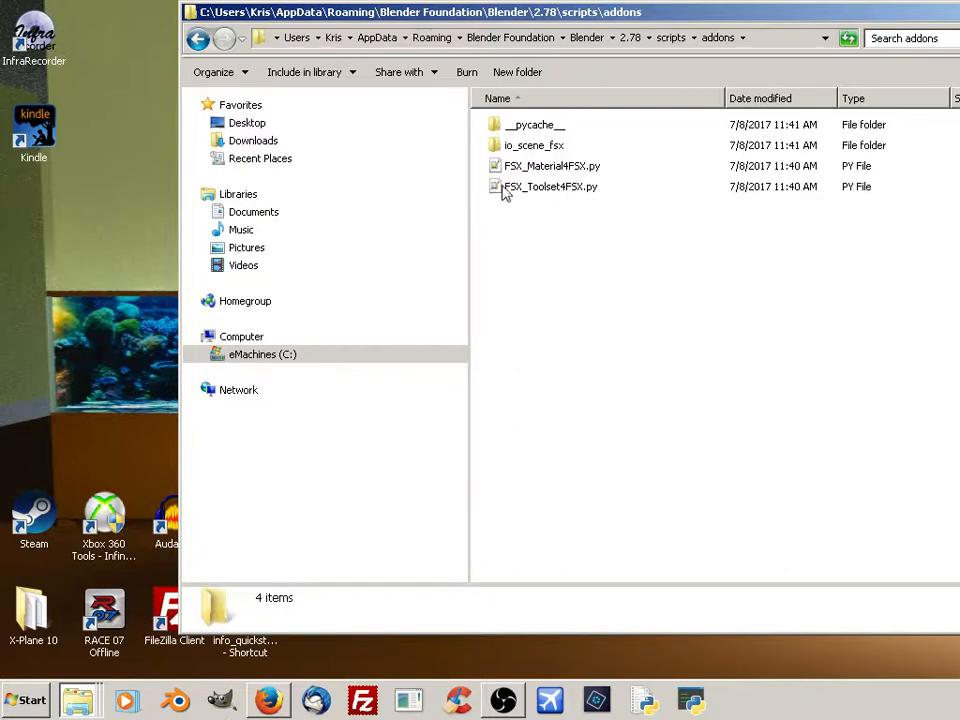
{"action": "mouse_move", "coordinate": [483, 177]}
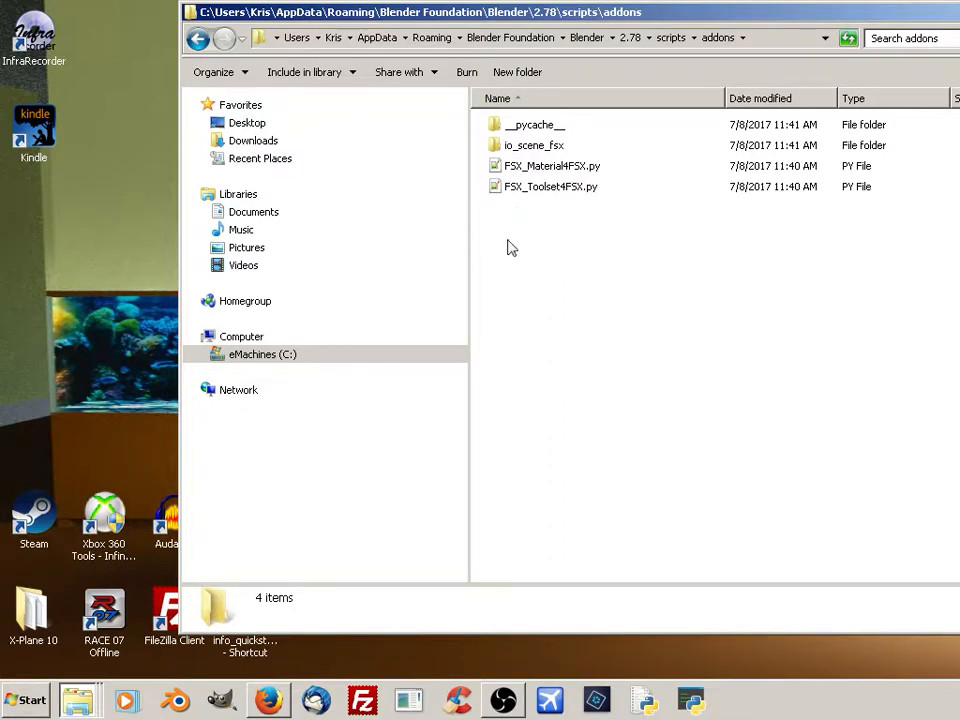
{"action": "mouse_move", "coordinate": [531, 166]}
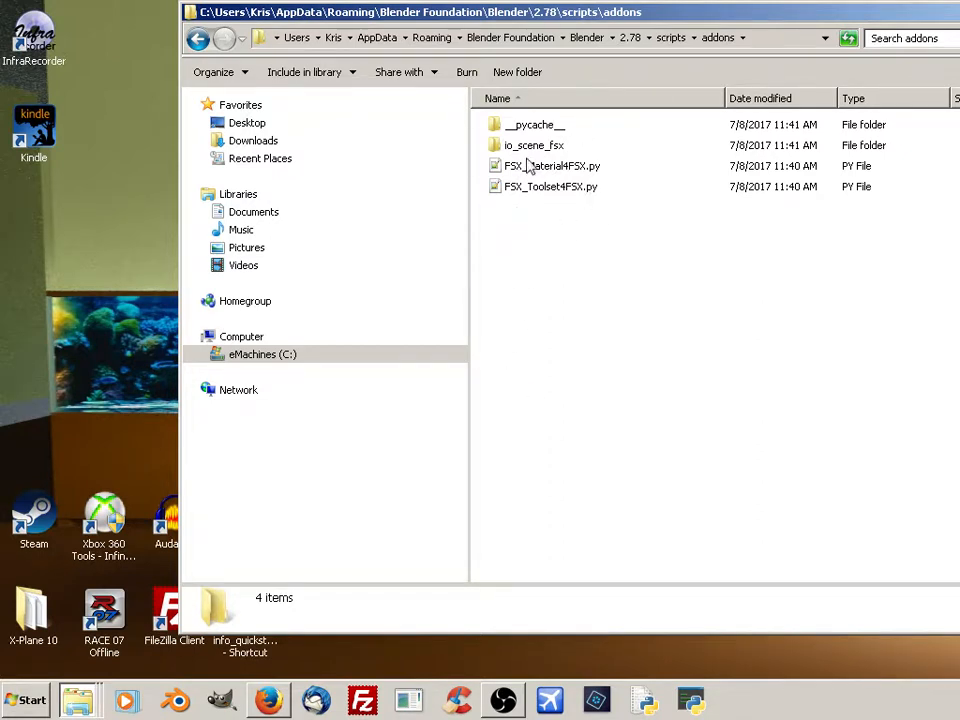
{"action": "left_click", "coordinate": [534, 124]}
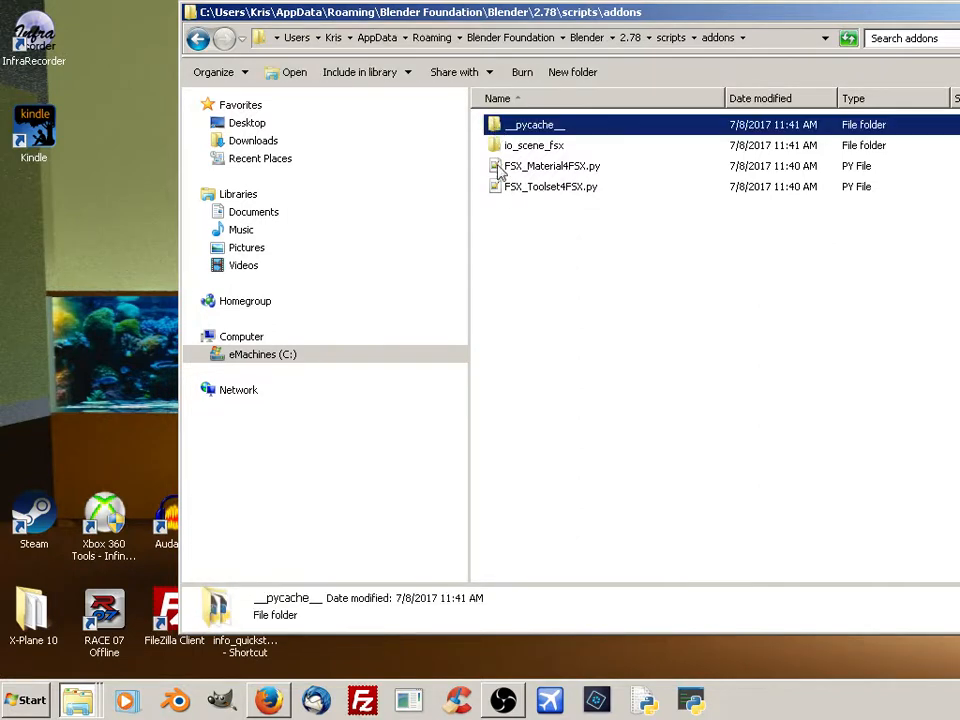
{"action": "key", "text": "ctrl+a"}
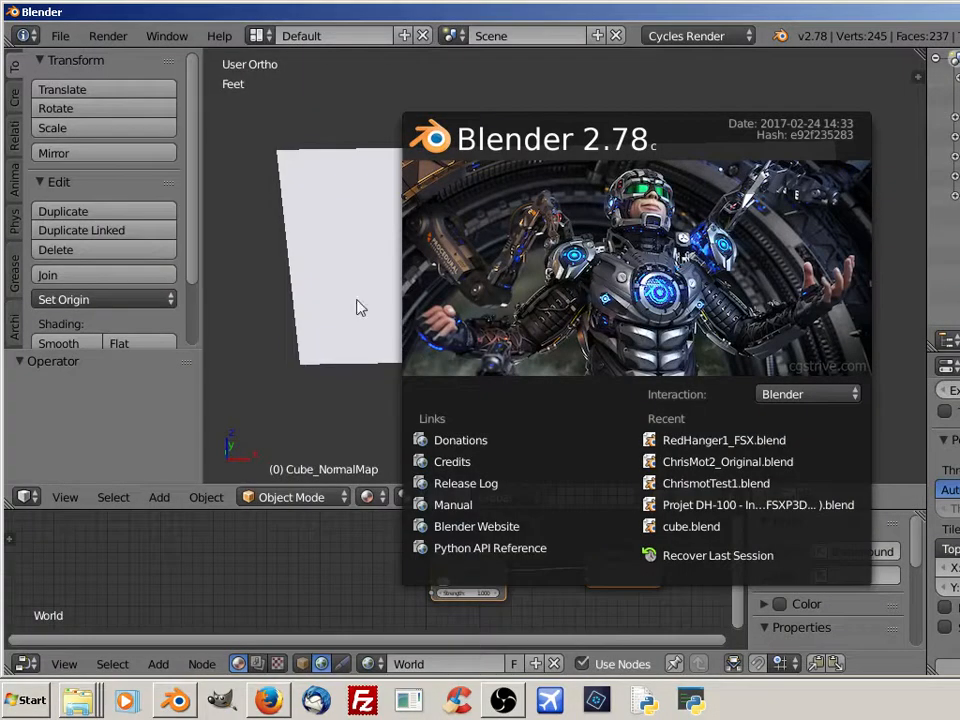
Reopen User Preferences, view the now-empty Testing add-ons list, and close it.
{"action": "left_click", "coordinate": [60, 36]}
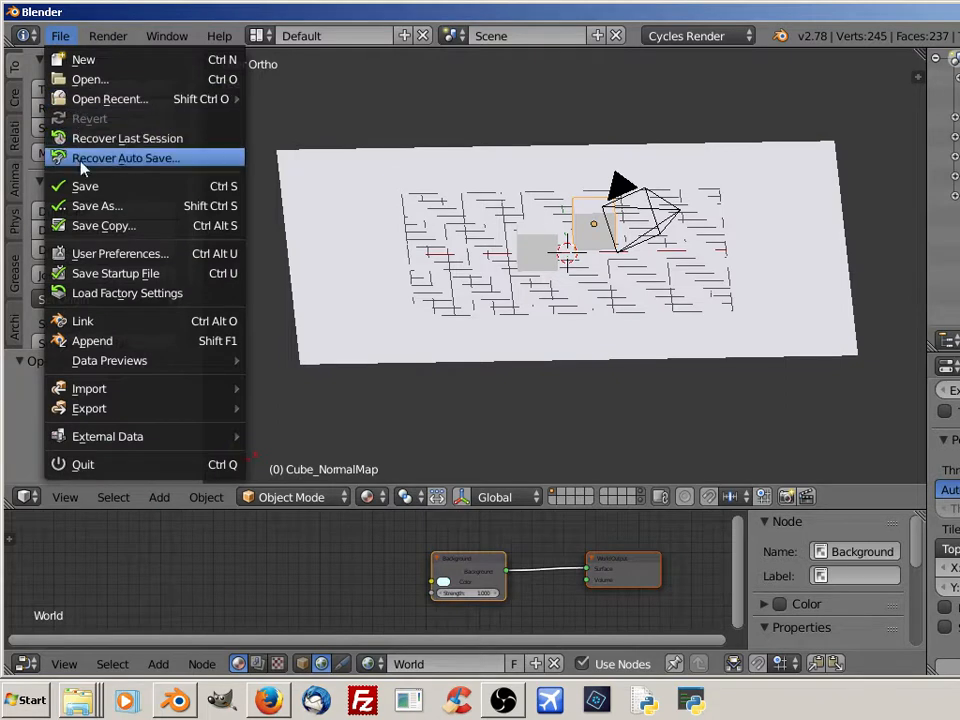
{"action": "left_click", "coordinate": [120, 253]}
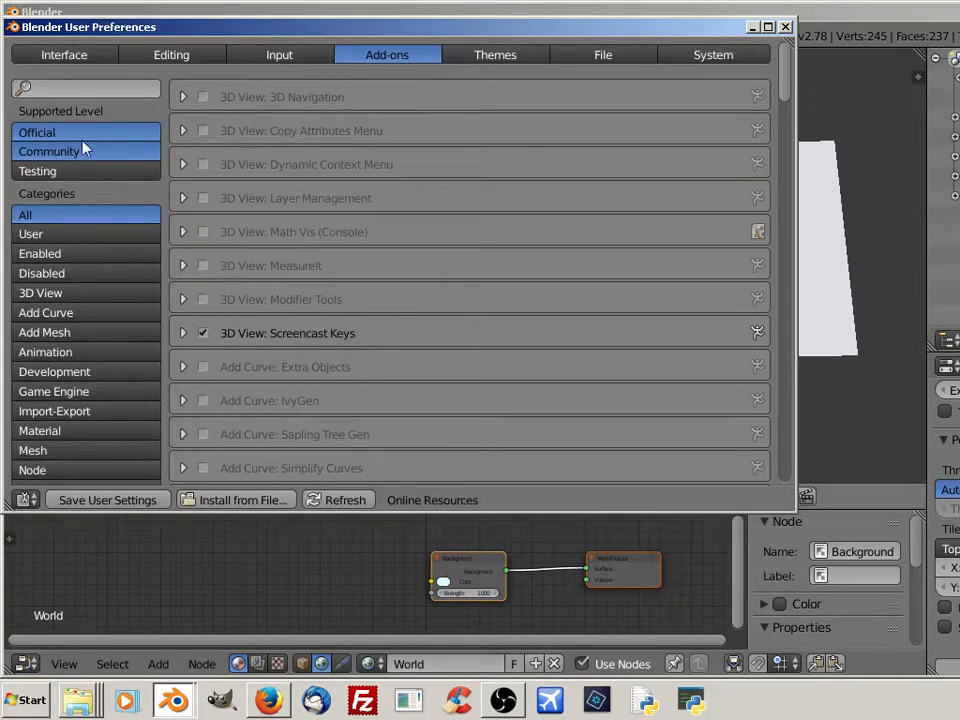
{"action": "left_click", "coordinate": [37, 170]}
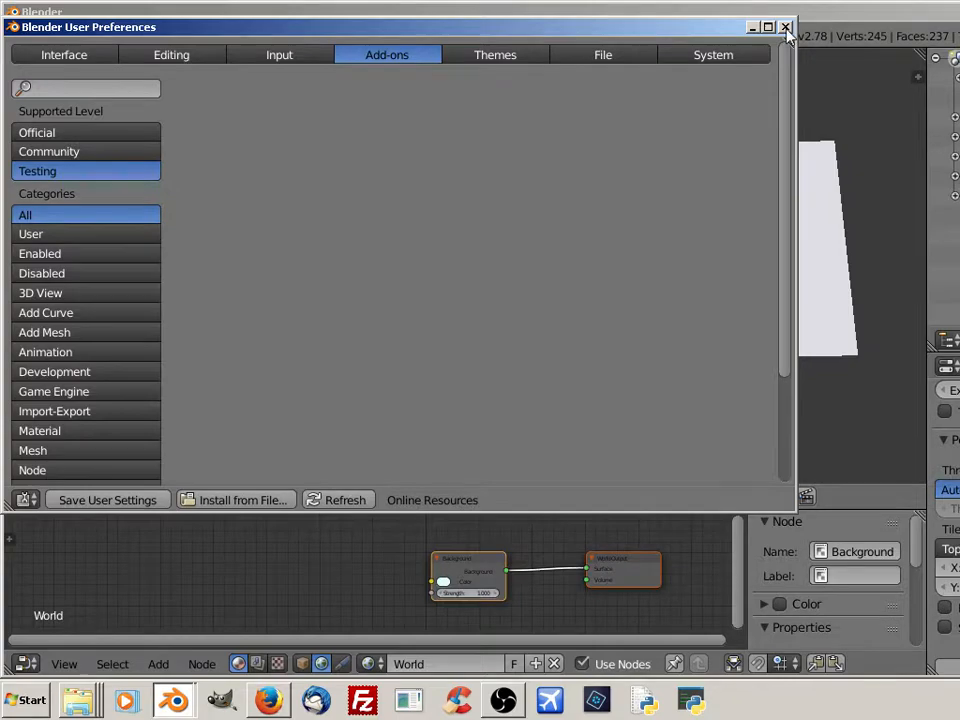
{"action": "left_click", "coordinate": [786, 27]}
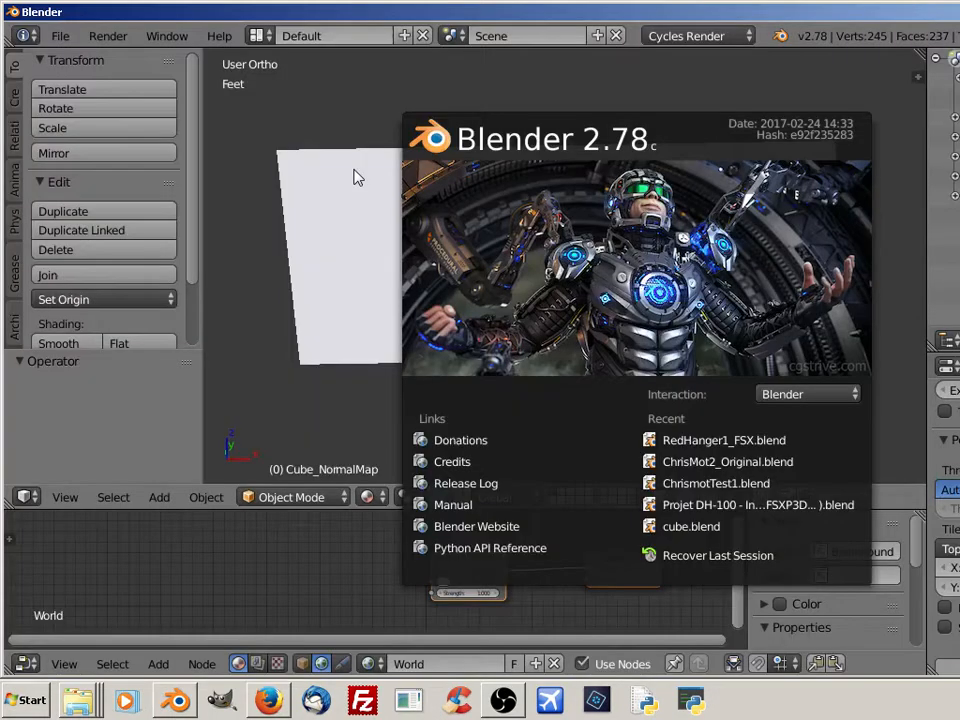
Install Blender2FSXP3D_0901.zip from the Downloads folder via Install from File.
{"action": "left_click", "coordinate": [60, 35]}
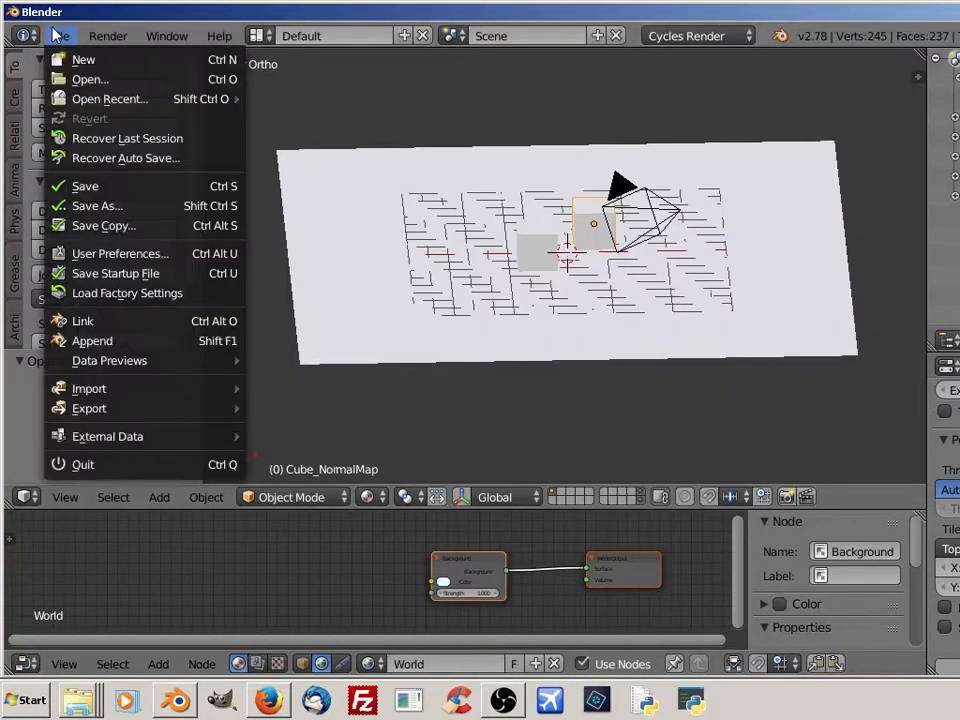
{"action": "left_click", "coordinate": [120, 253]}
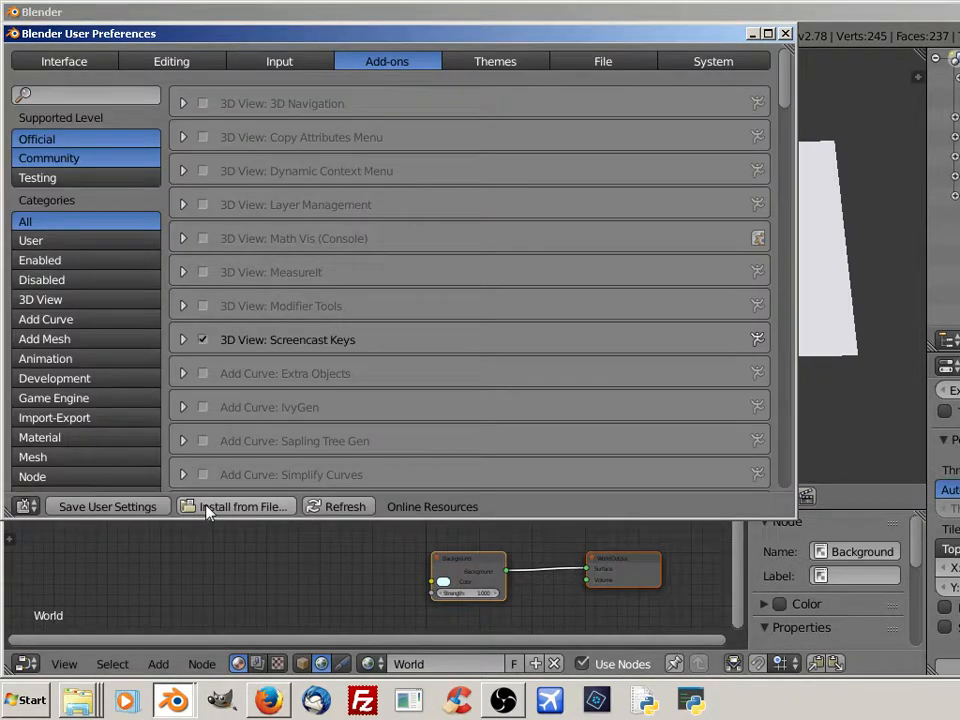
{"action": "left_click", "coordinate": [240, 506]}
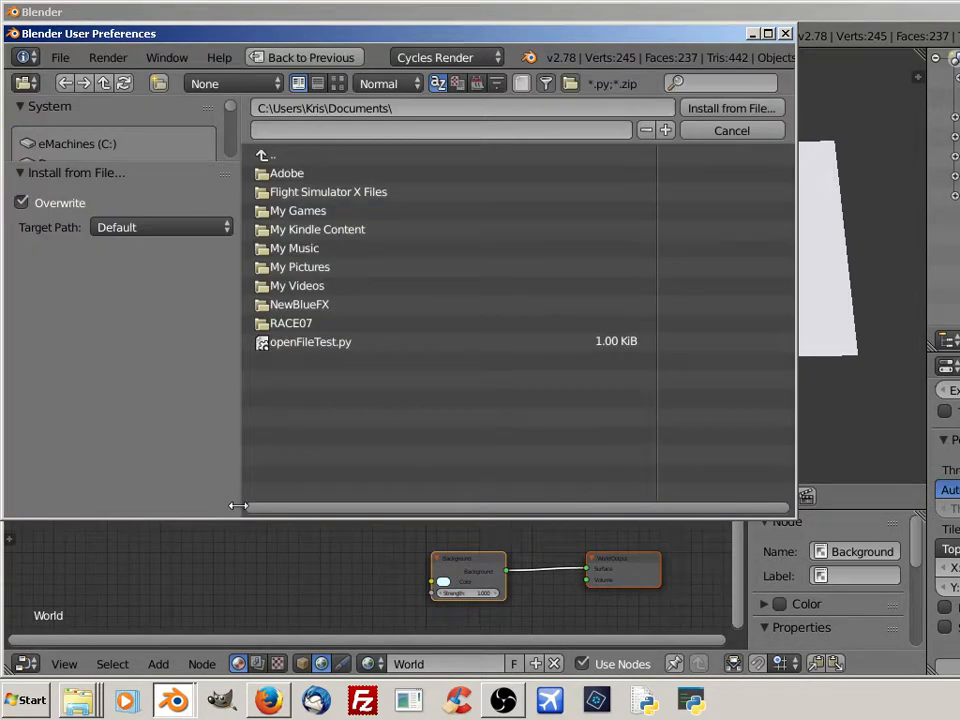
{"action": "mouse_move", "coordinate": [365, 400]}
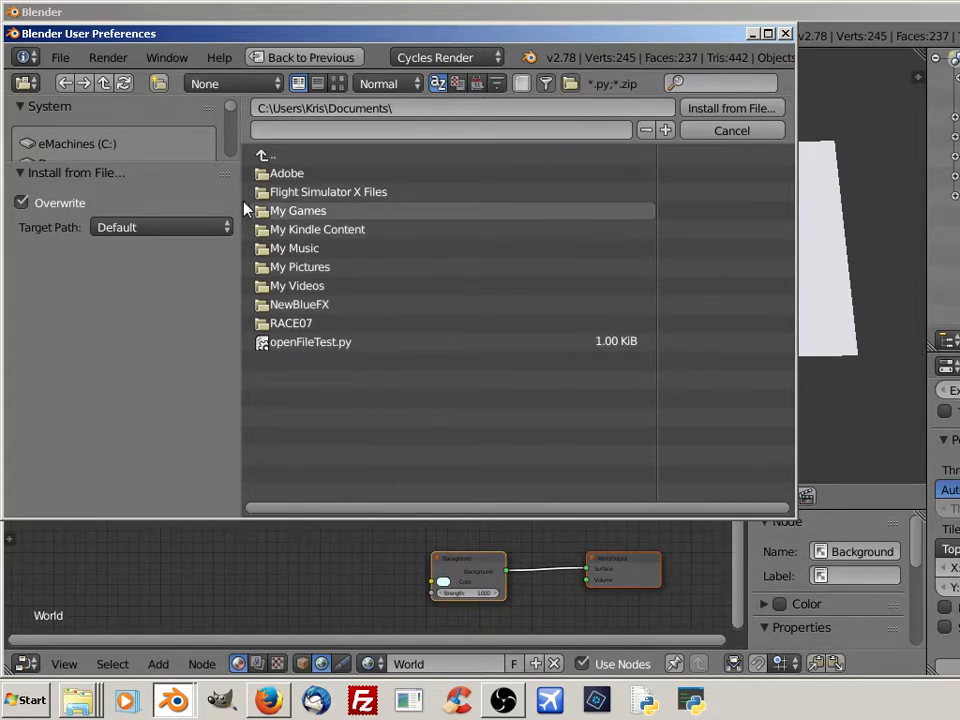
{"action": "mouse_move", "coordinate": [80, 145]}
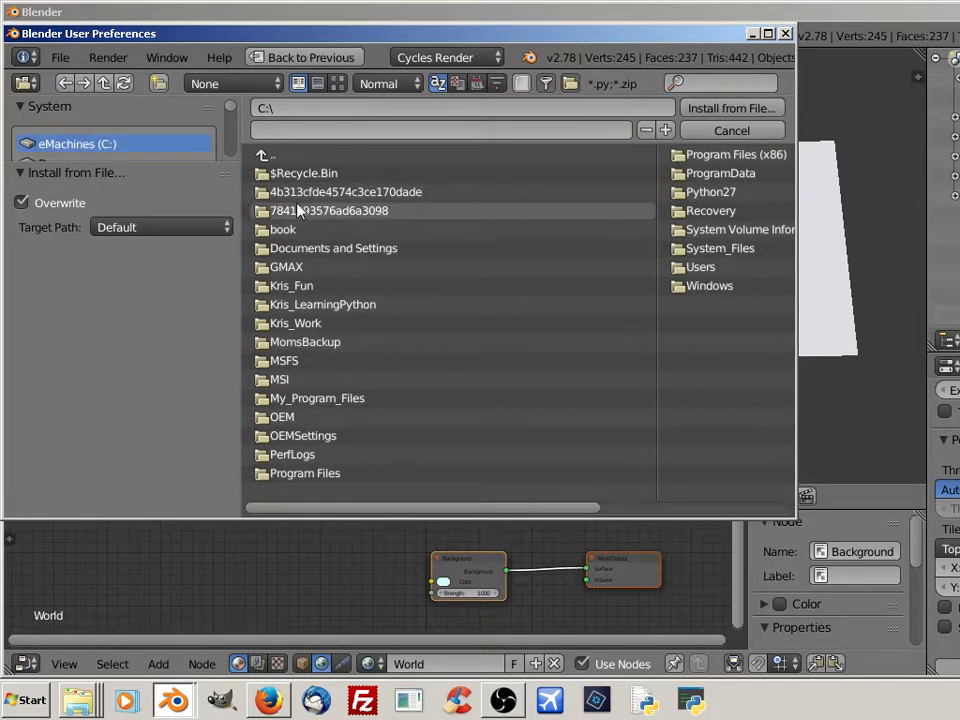
{"action": "mouse_move", "coordinate": [450, 323]}
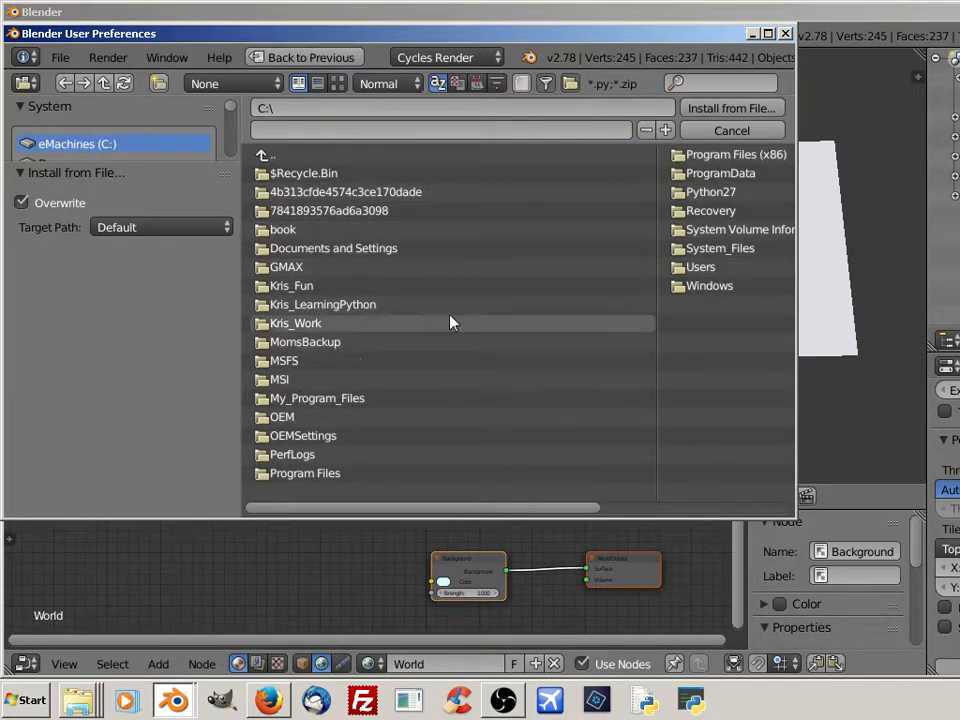
{"action": "double_click", "coordinate": [701, 267]}
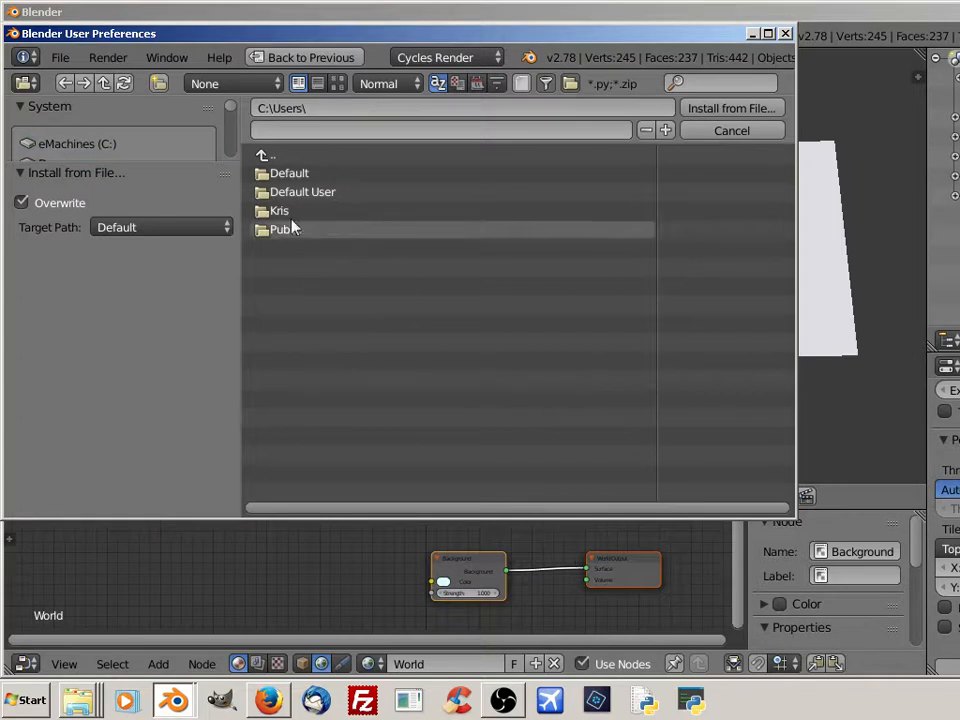
{"action": "double_click", "coordinate": [279, 210]}
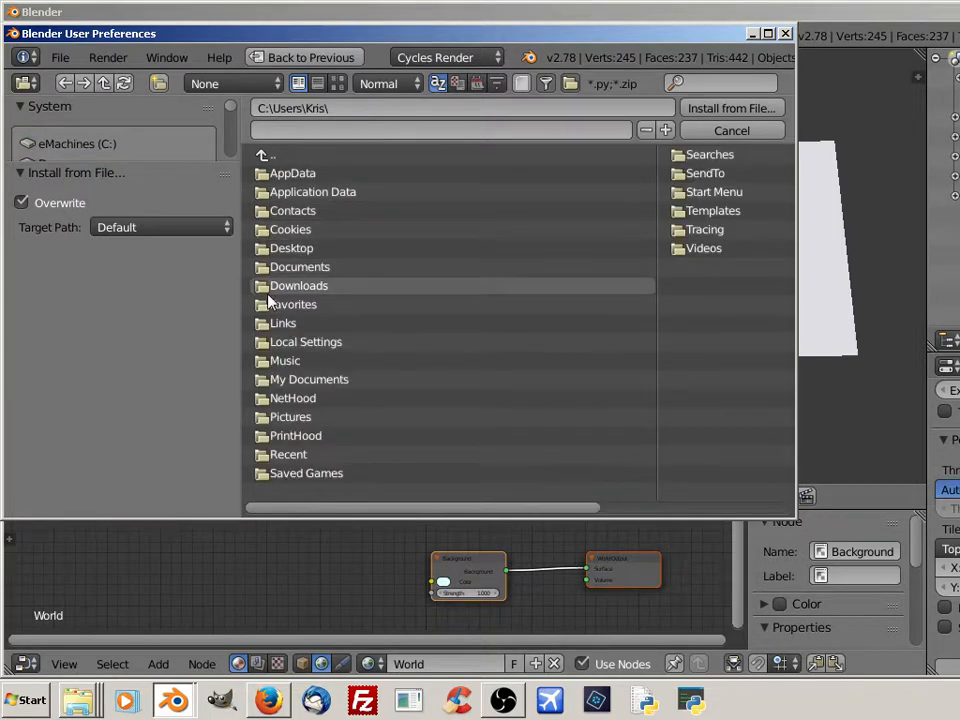
{"action": "double_click", "coordinate": [298, 285]}
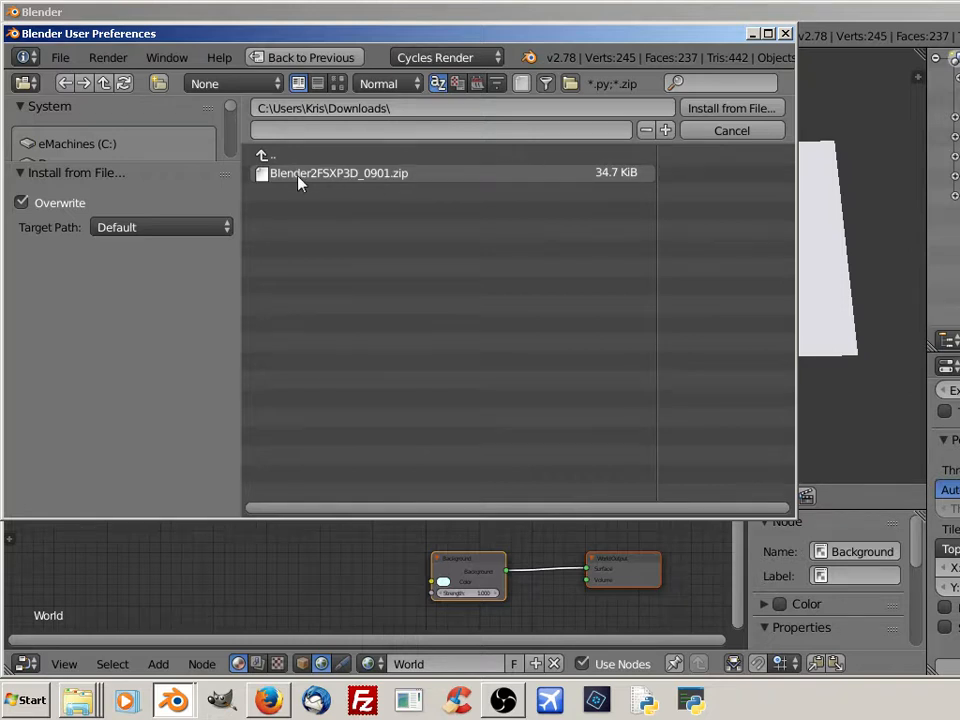
{"action": "left_click", "coordinate": [338, 173]}
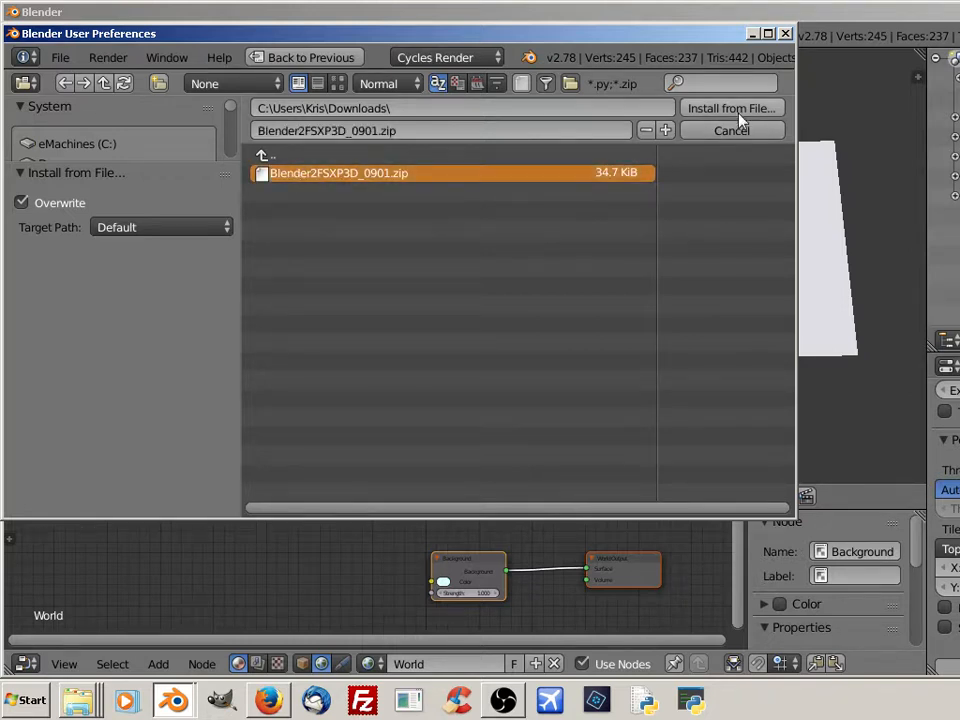
{"action": "left_click", "coordinate": [730, 108]}
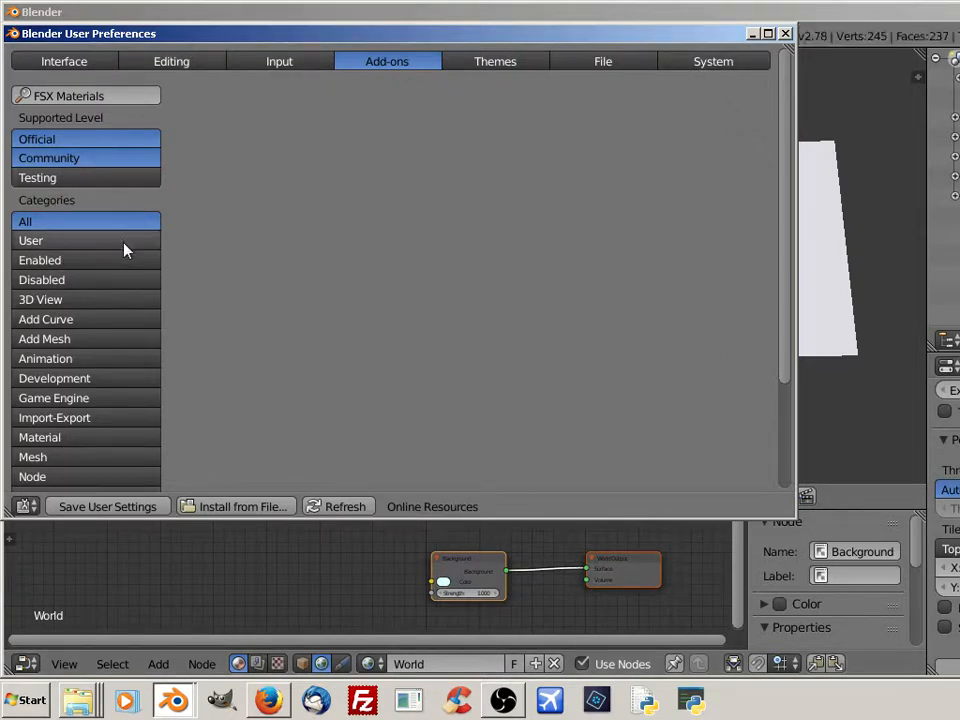
{"action": "mouse_move", "coordinate": [85, 178]}
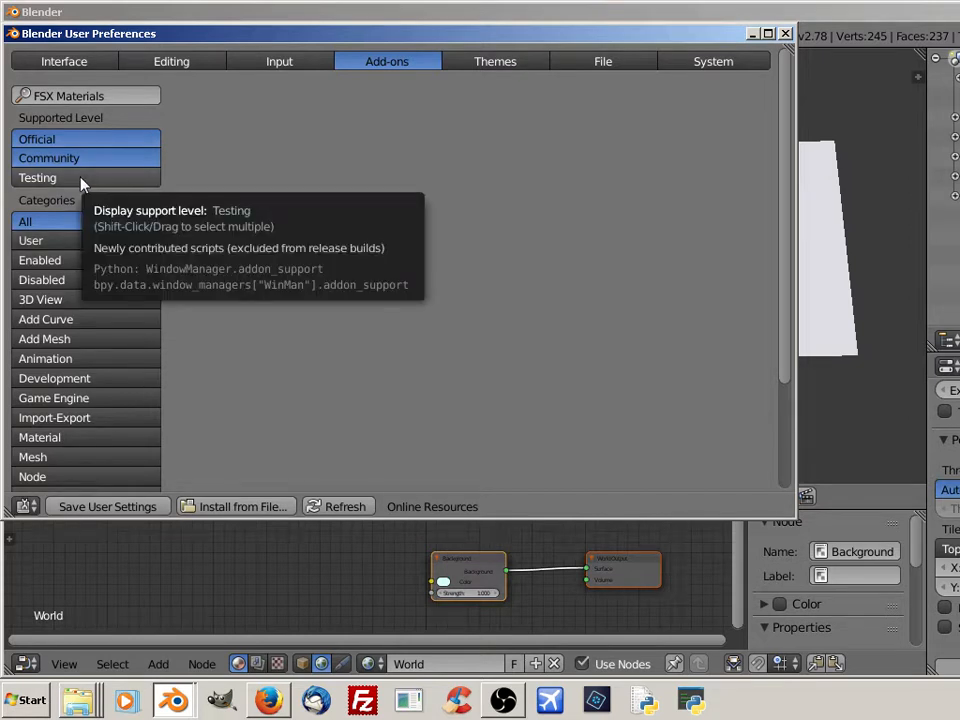
Filter add-ons to Testing to reveal the unchecked 3D View: FSX Materials add-on.
{"action": "left_click", "coordinate": [37, 177]}
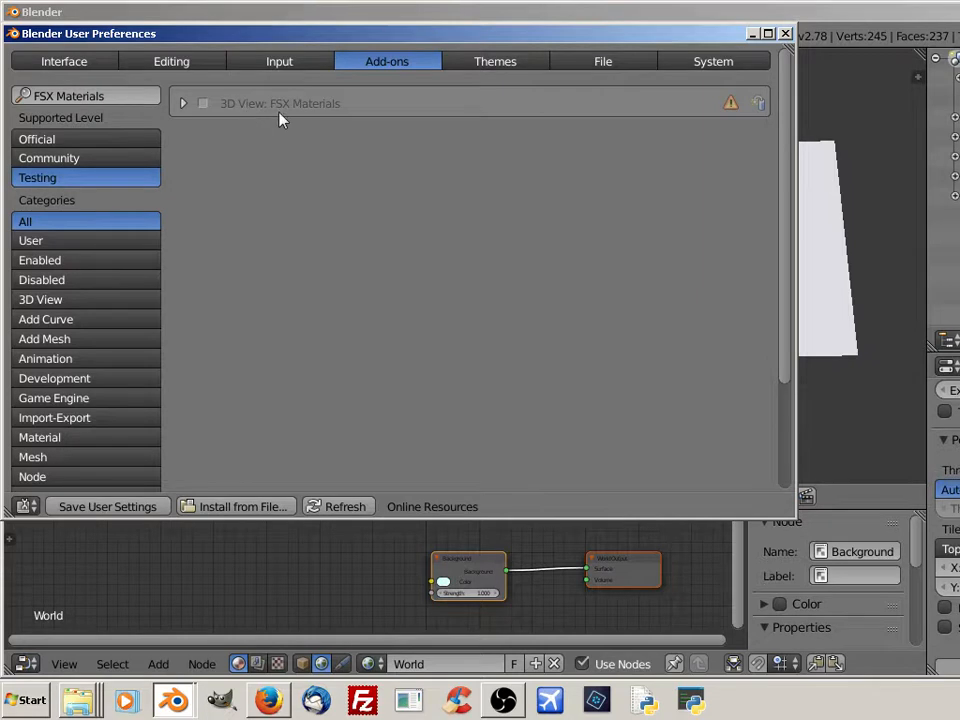
{"action": "mouse_move", "coordinate": [630, 112]}
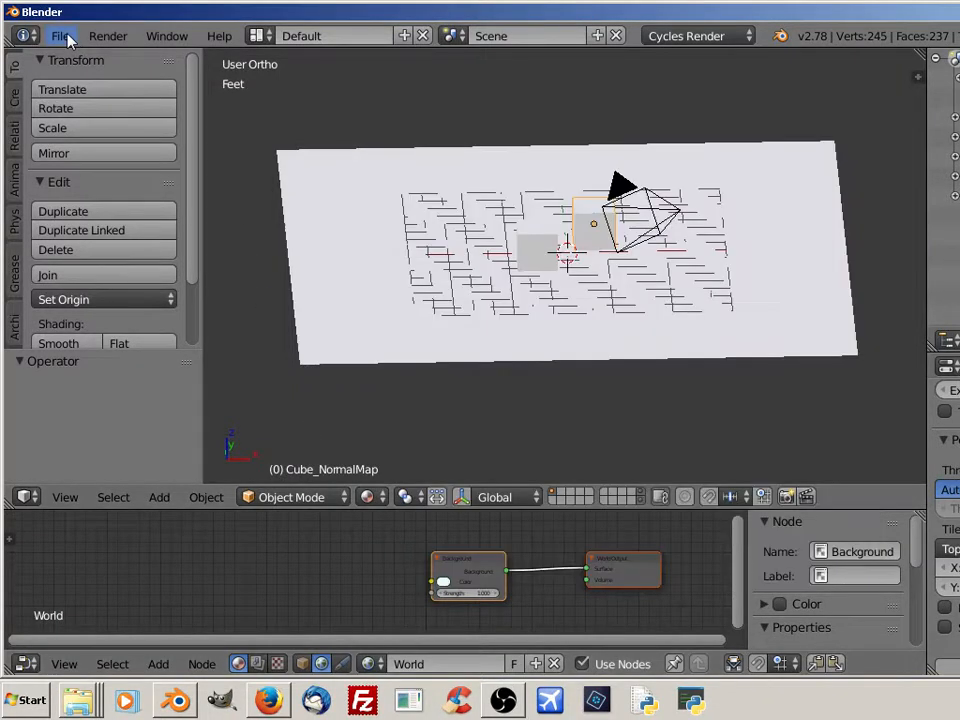
{"action": "mouse_move", "coordinate": [60, 36]}
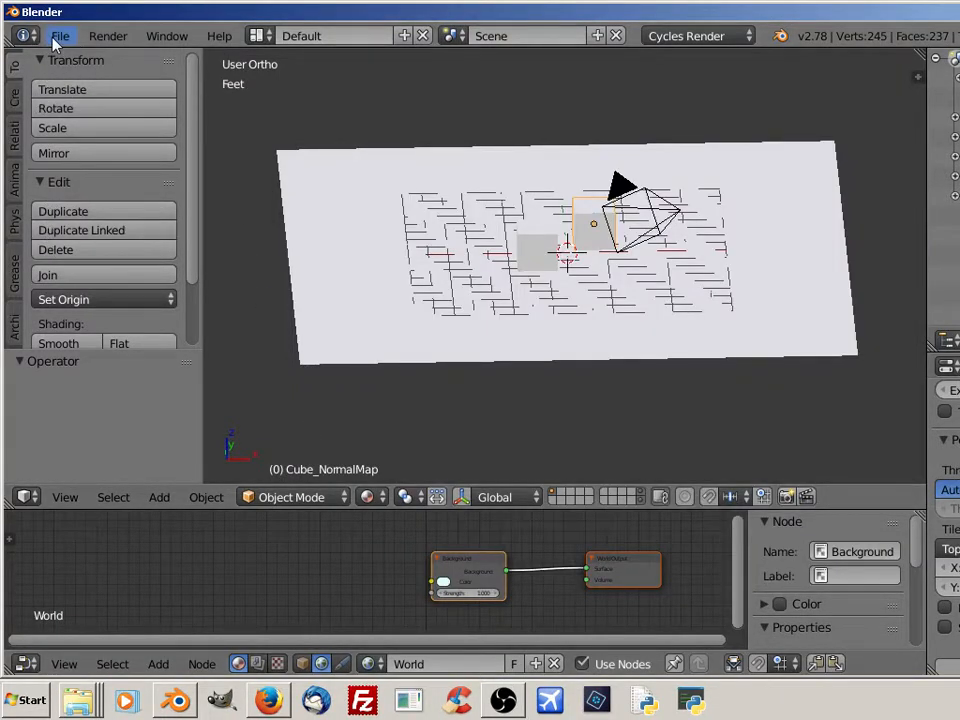
Reopen User Preferences and list Testing add-ons: FSX Materials, Toolset4FSX, DirectX exporter enabled.
{"action": "left_click", "coordinate": [60, 35]}
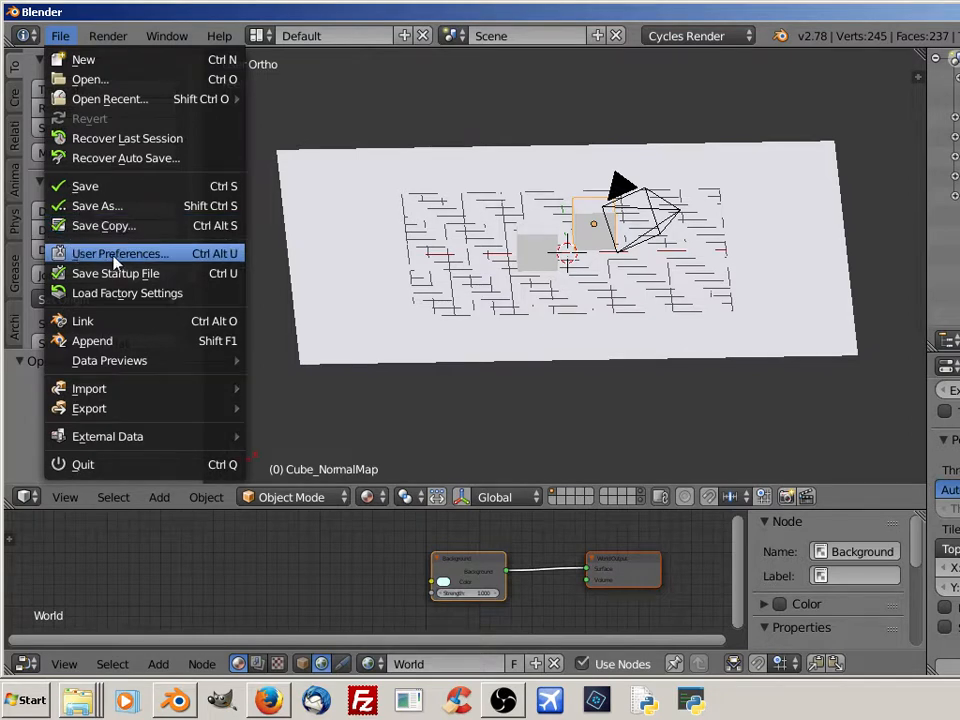
{"action": "left_click", "coordinate": [119, 253]}
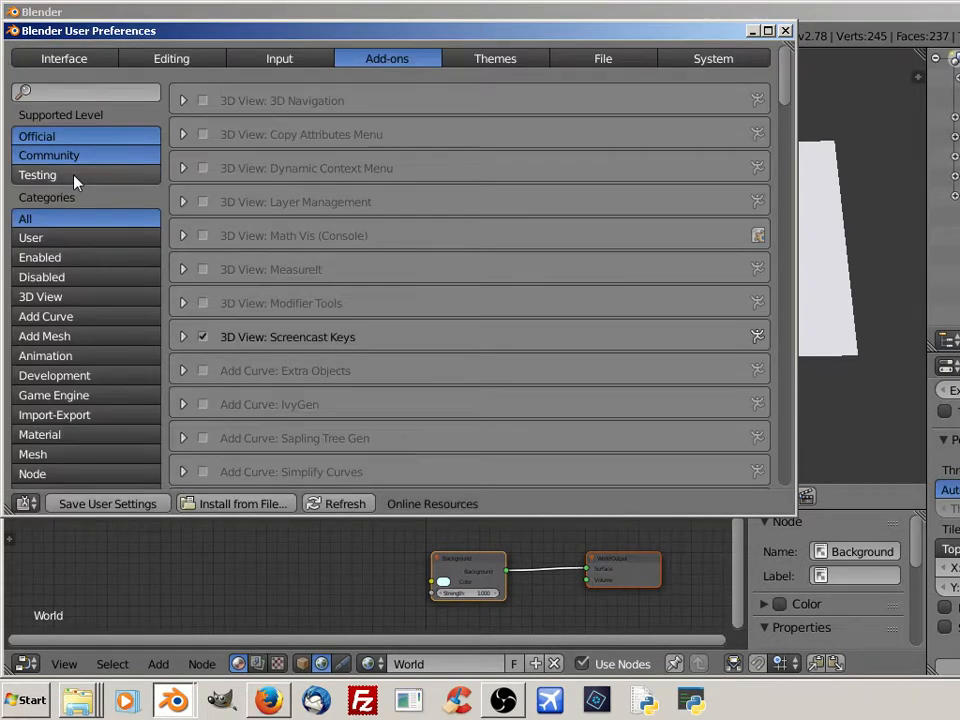
{"action": "left_click", "coordinate": [37, 175]}
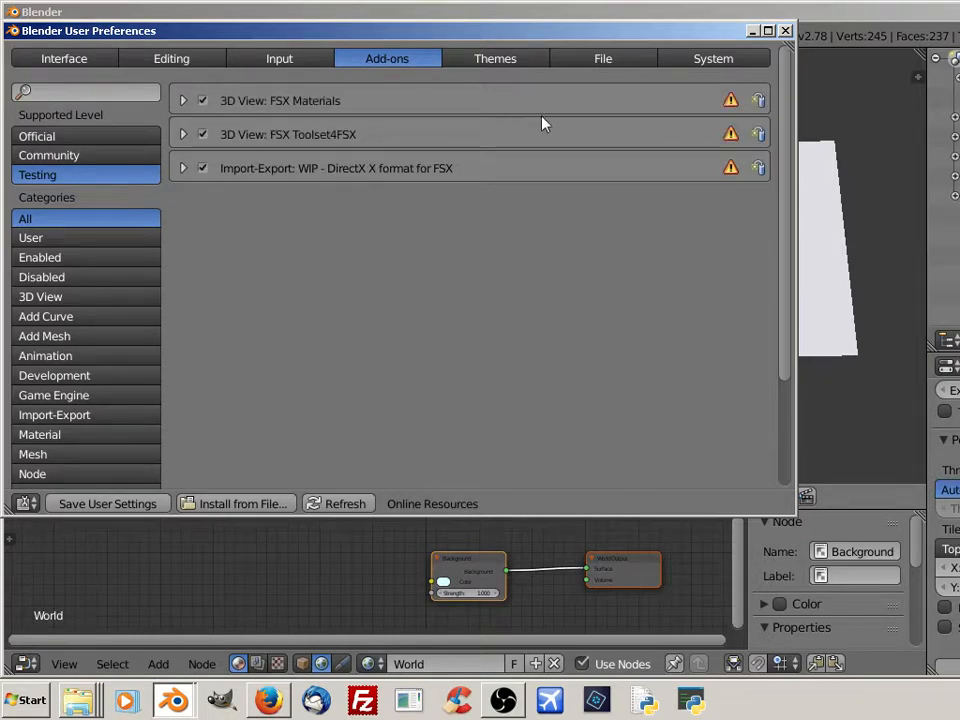
{"action": "mouse_move", "coordinate": [107, 503]}
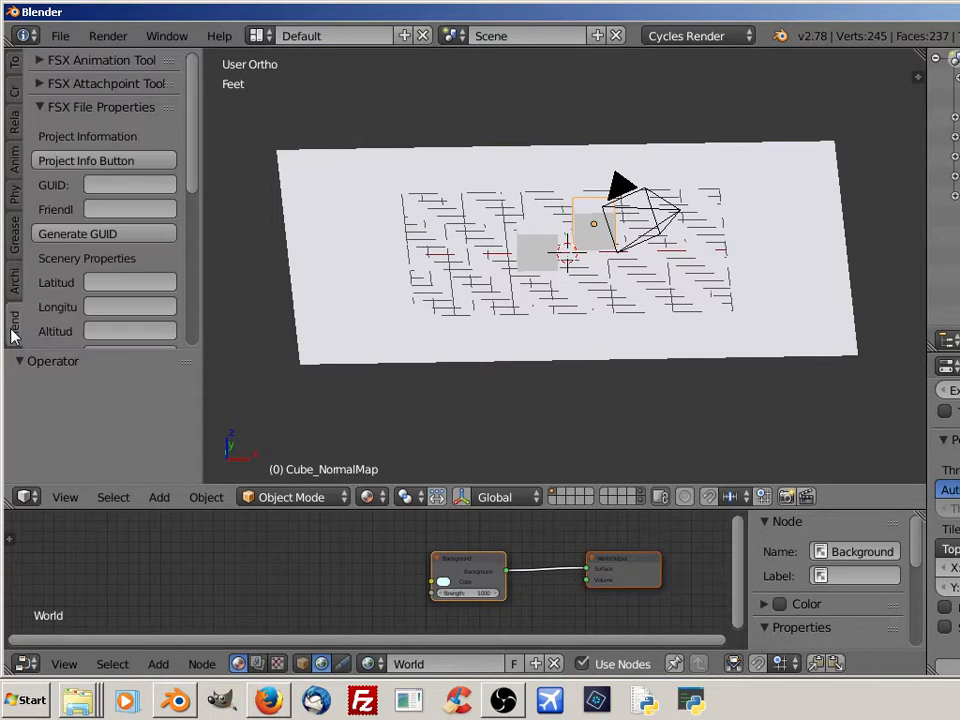
{"action": "mouse_move", "coordinate": [220, 118]}
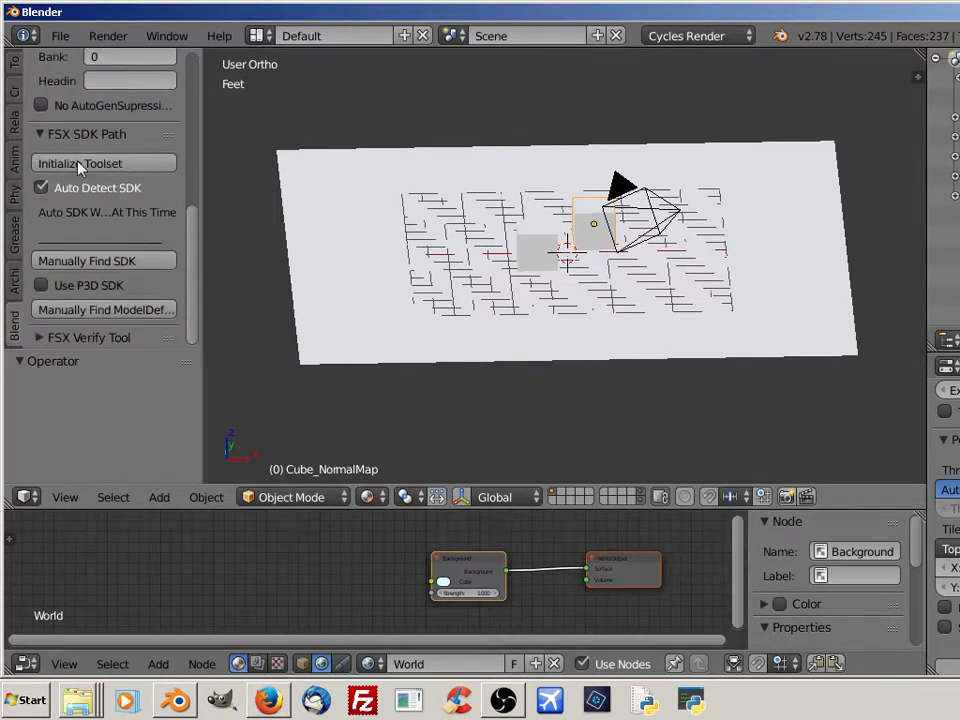
{"action": "mouse_move", "coordinate": [195, 303]}
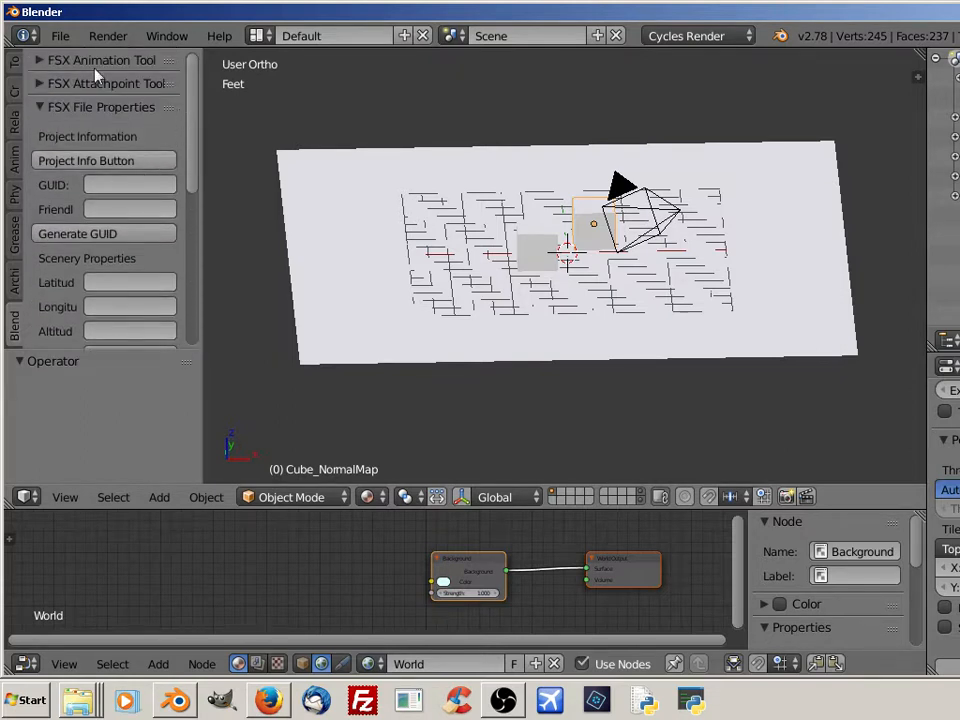
Scroll the tool shelf through the FSX panels, including File Properties and FSX SDK Path.
{"action": "scroll", "scroll_direction": "down", "scroll_amount": 3}
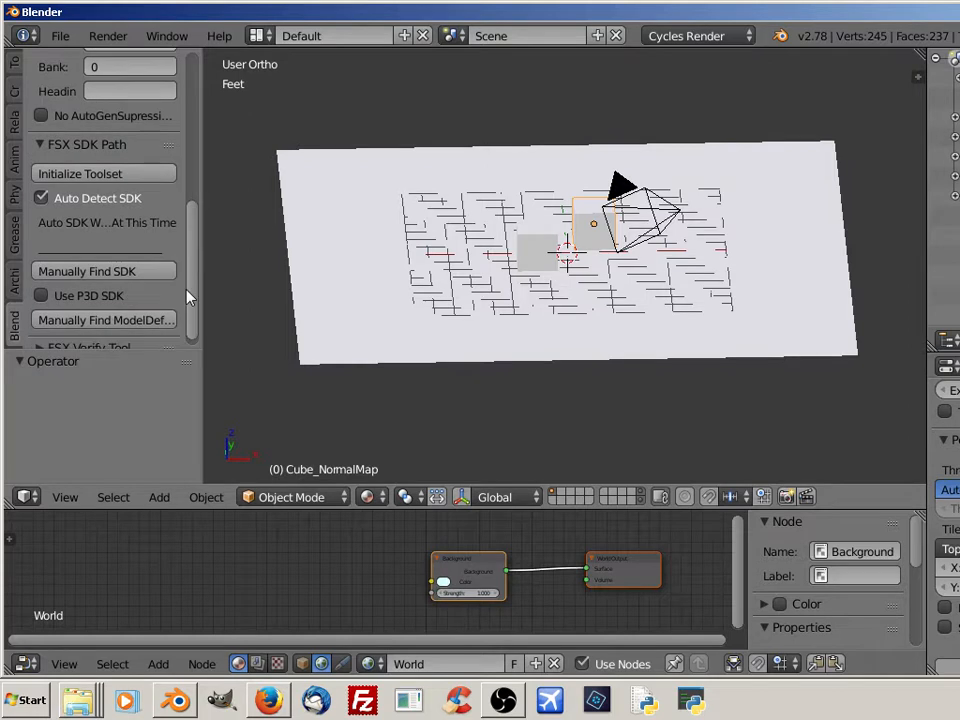